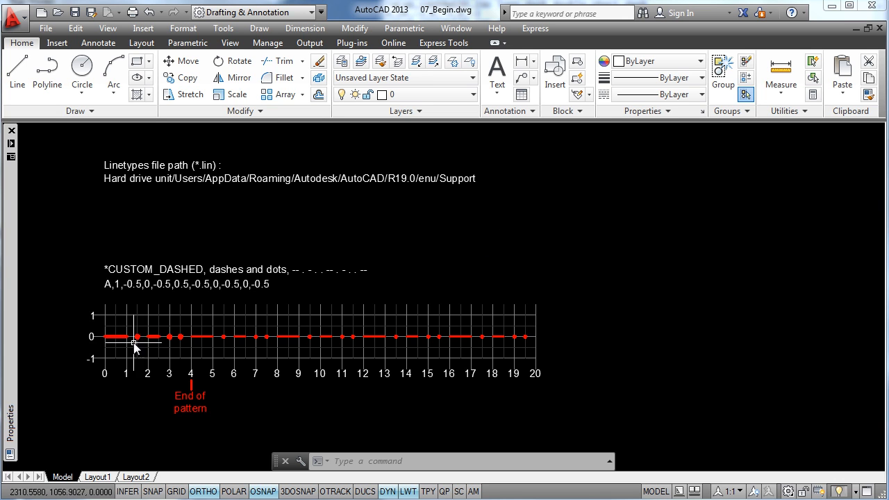
mouse_move(449, 255)
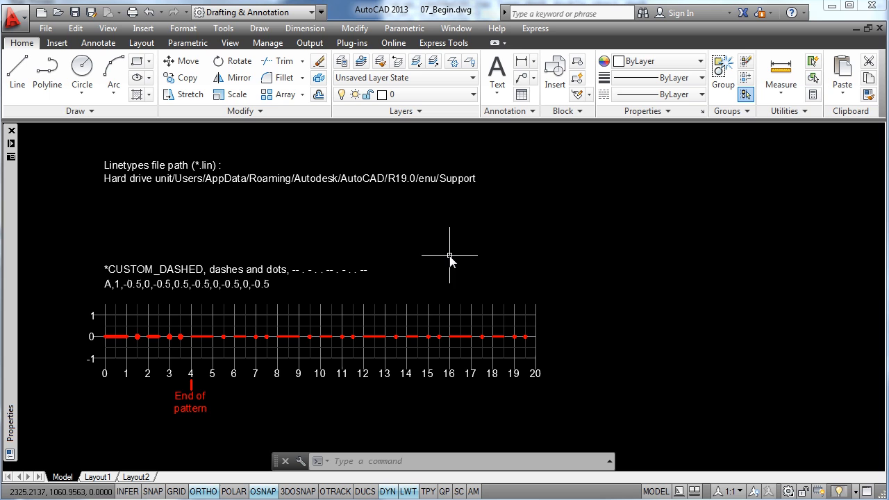
mouse_move(93, 194)
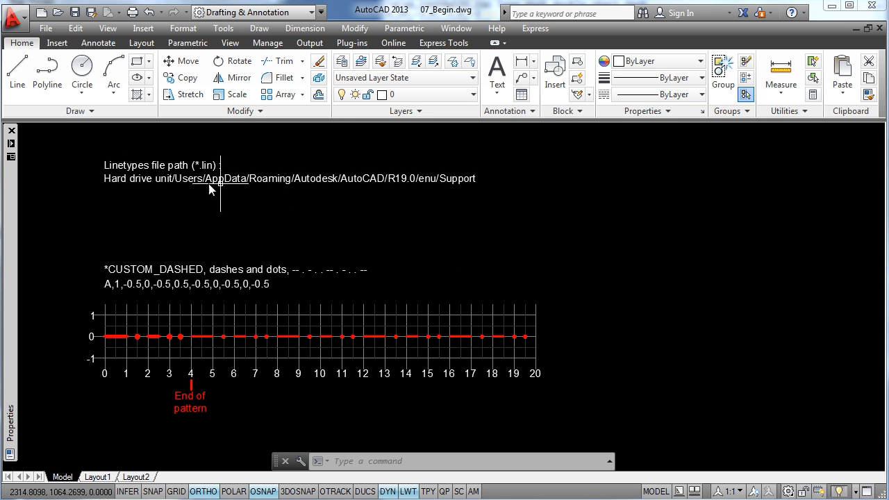
mouse_move(405, 209)
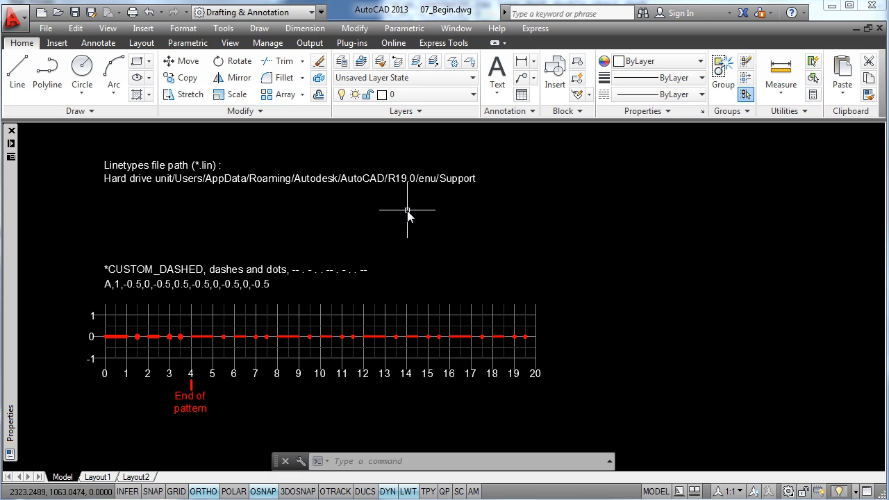
mouse_move(386, 215)
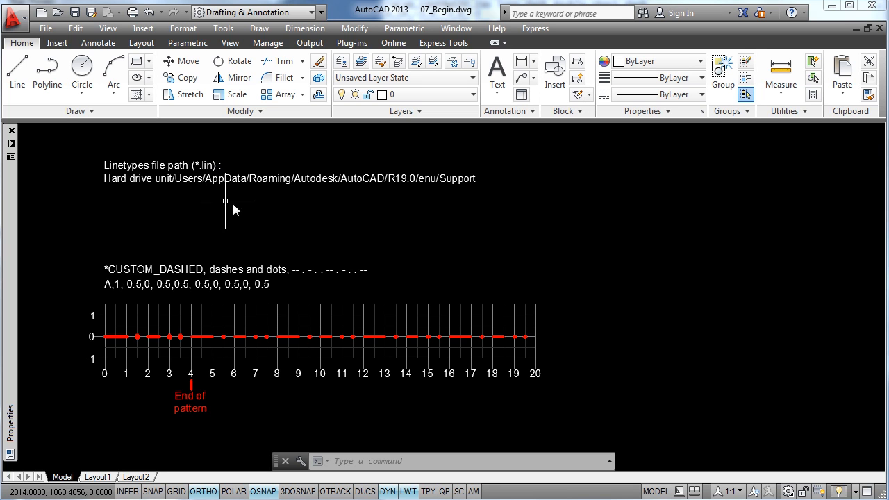
mouse_move(526, 213)
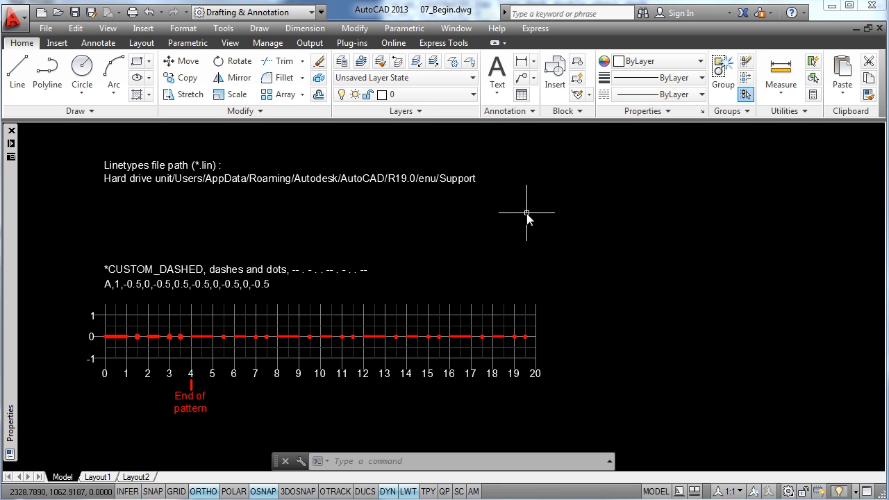
mouse_move(550, 129)
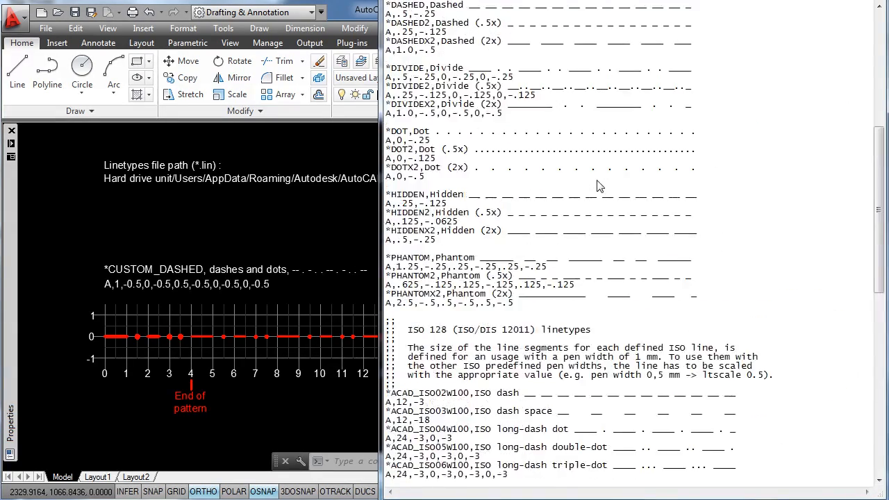
Step: Scroll acad.lin to its end, showing CUSTOM_DASHED and TELEPHONE under User Defined Linetypes
scroll(up, 3)
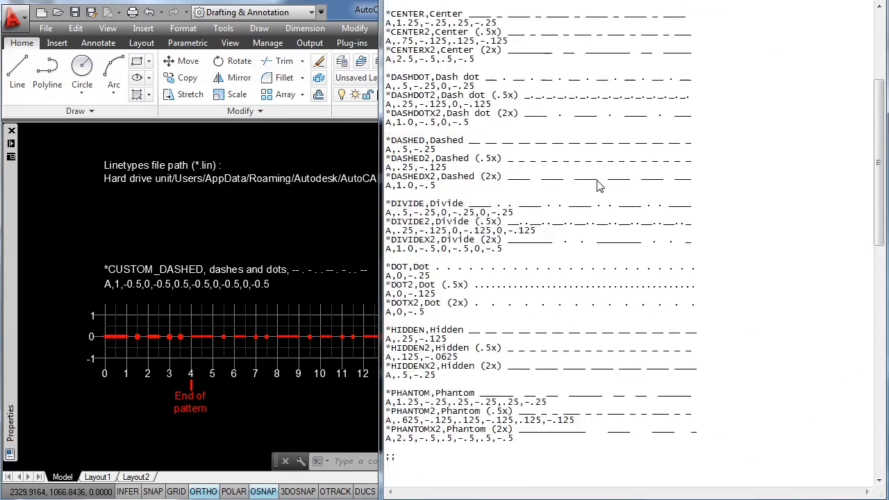
scroll(down, 3)
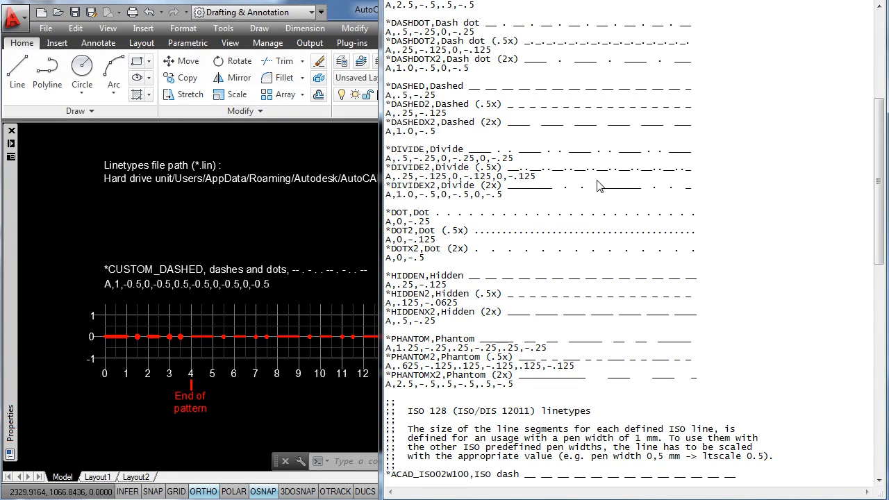
mouse_move(505, 210)
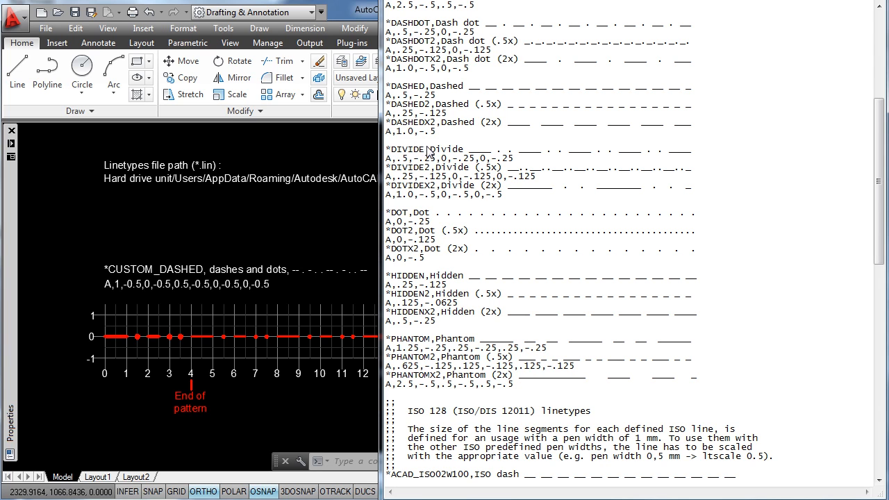
mouse_move(457, 154)
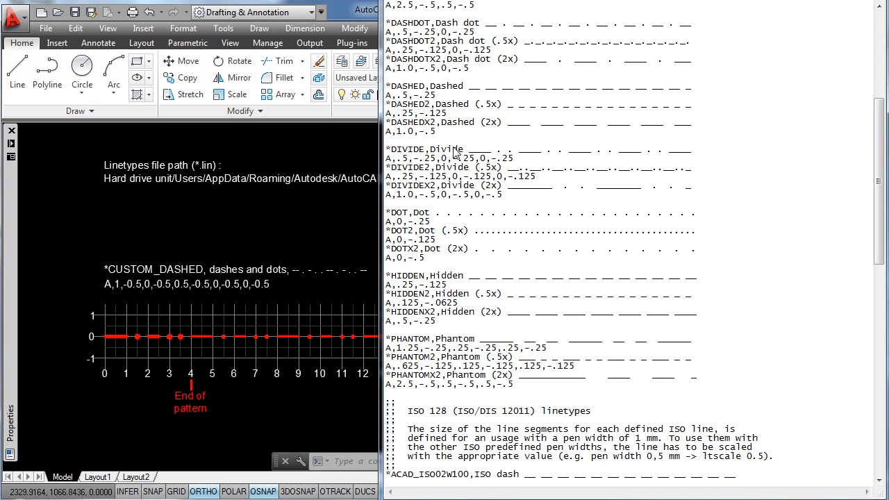
mouse_move(439, 157)
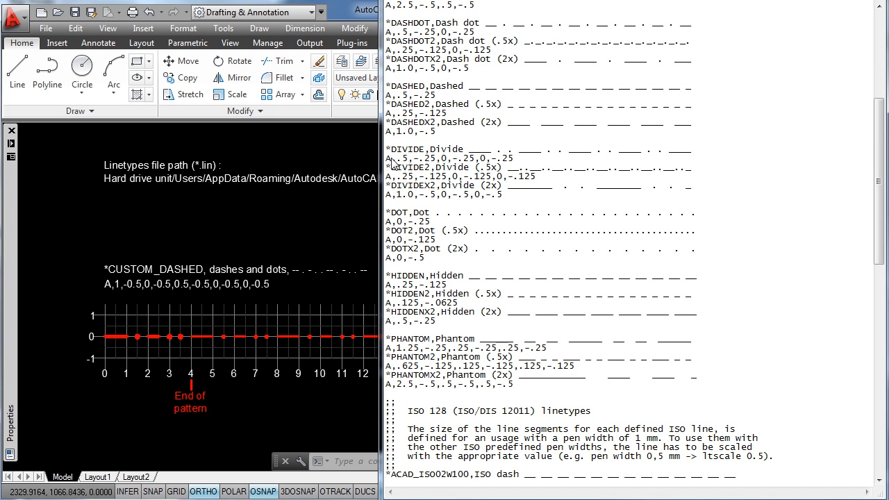
mouse_move(431, 166)
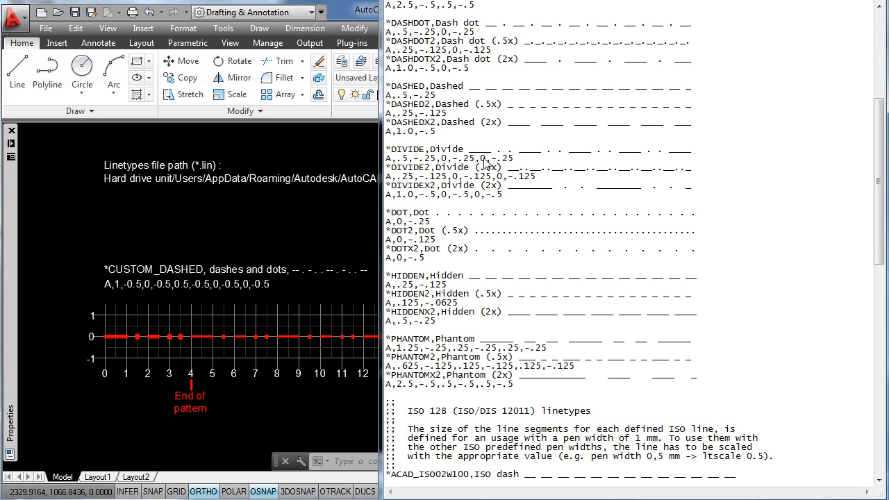
mouse_move(467, 156)
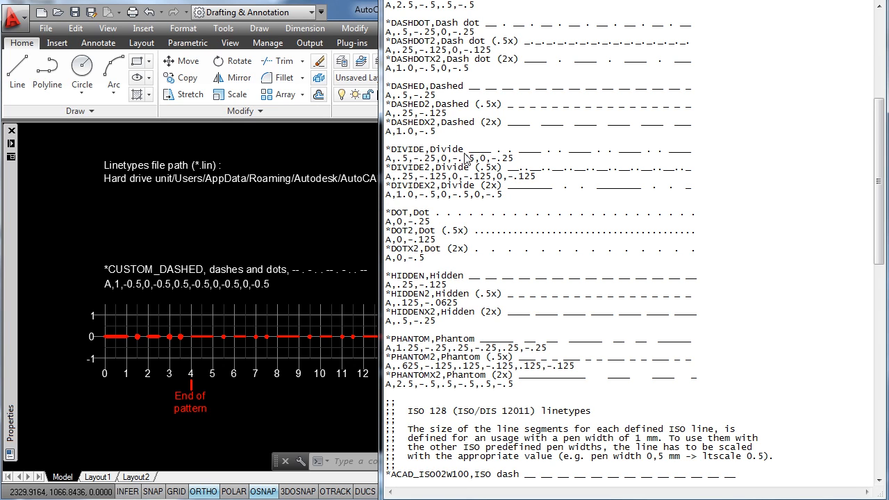
mouse_move(518, 166)
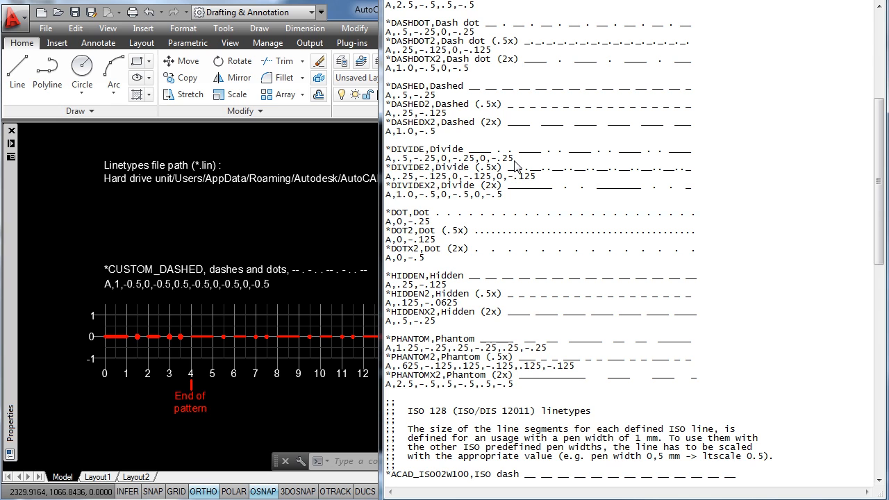
mouse_move(325, 214)
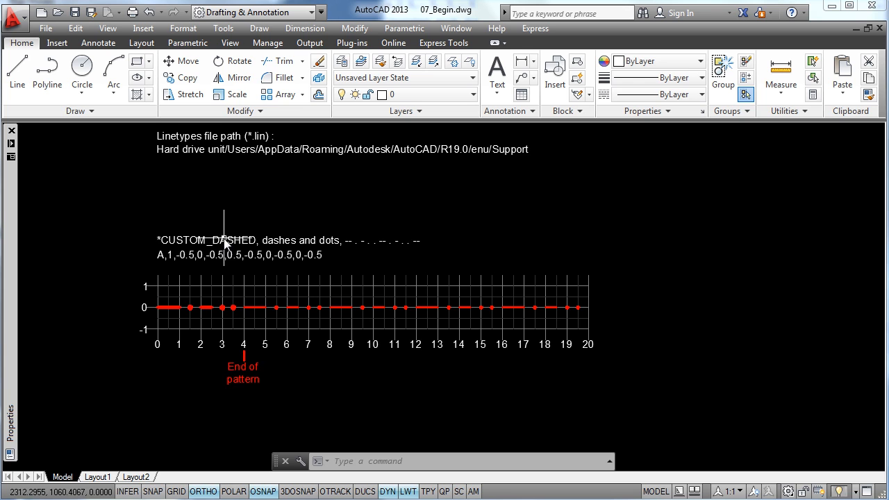
mouse_move(154, 337)
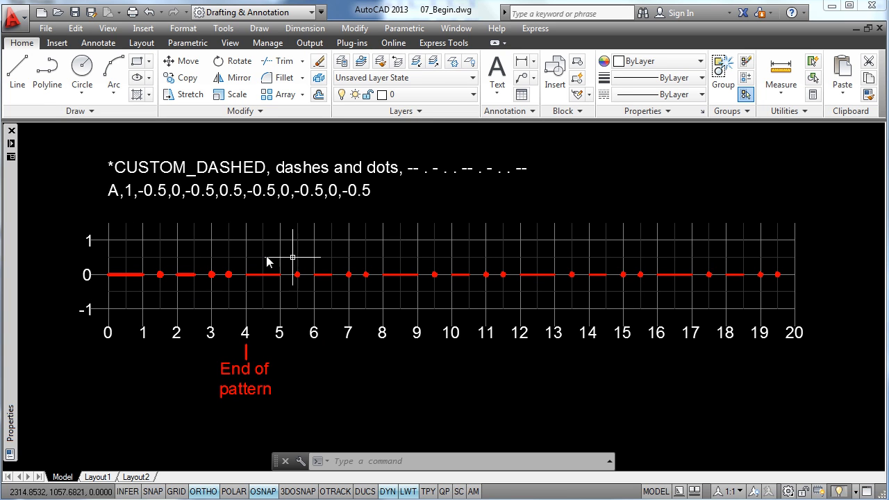
mouse_move(73, 210)
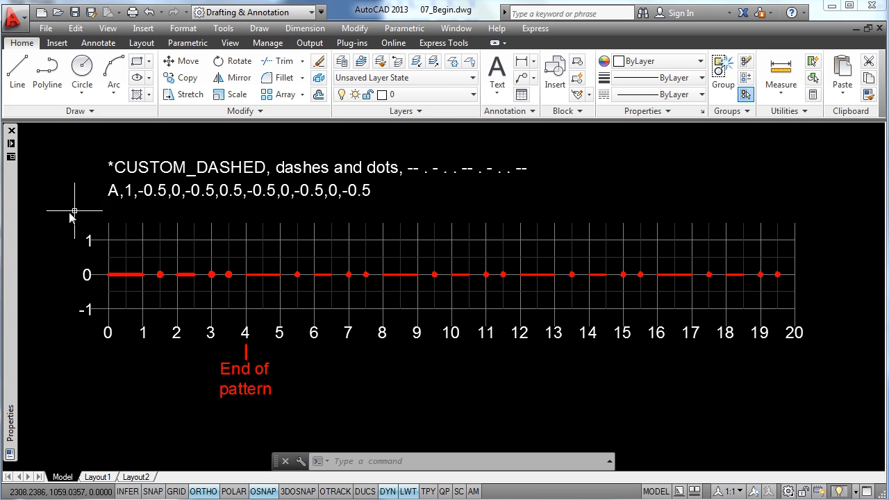
mouse_move(118, 309)
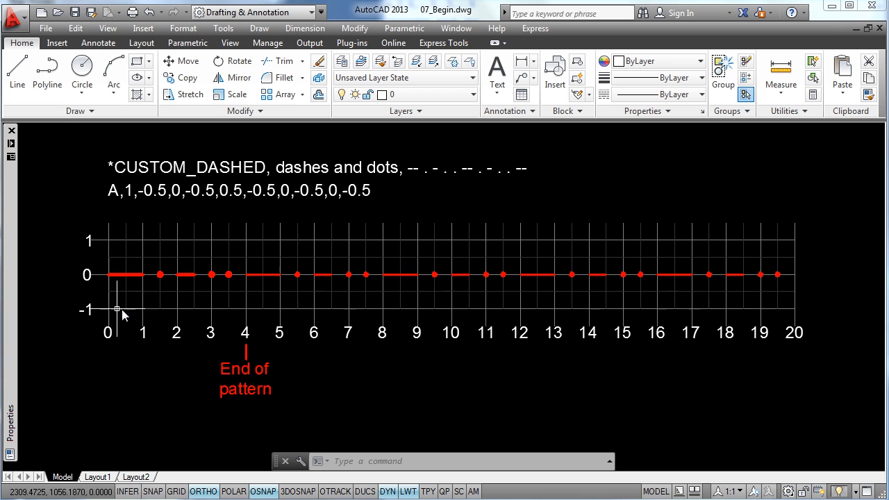
mouse_move(82, 256)
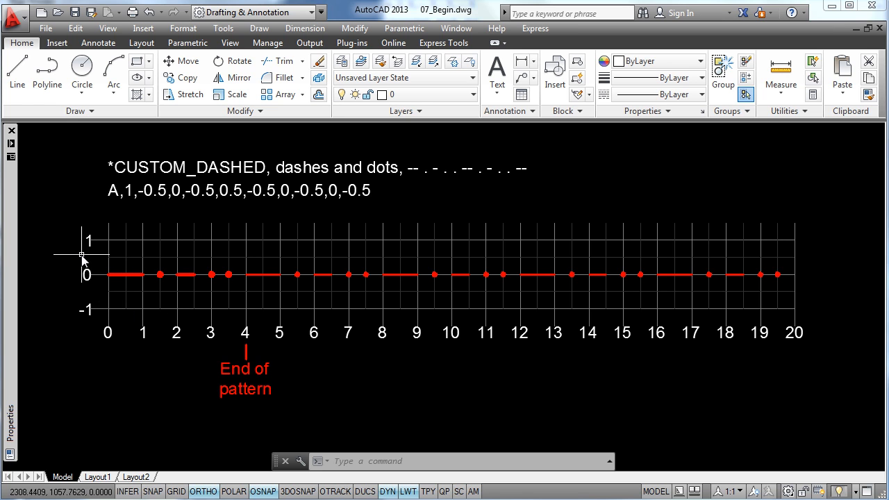
mouse_move(118, 269)
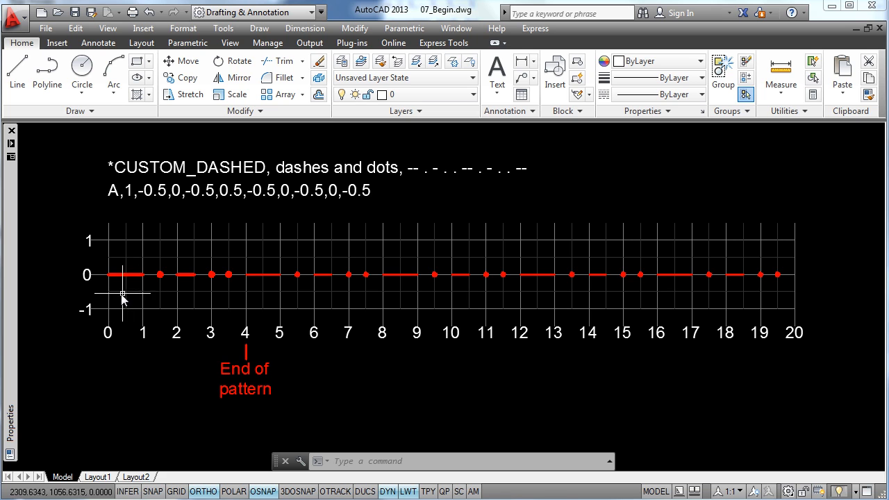
mouse_move(126, 207)
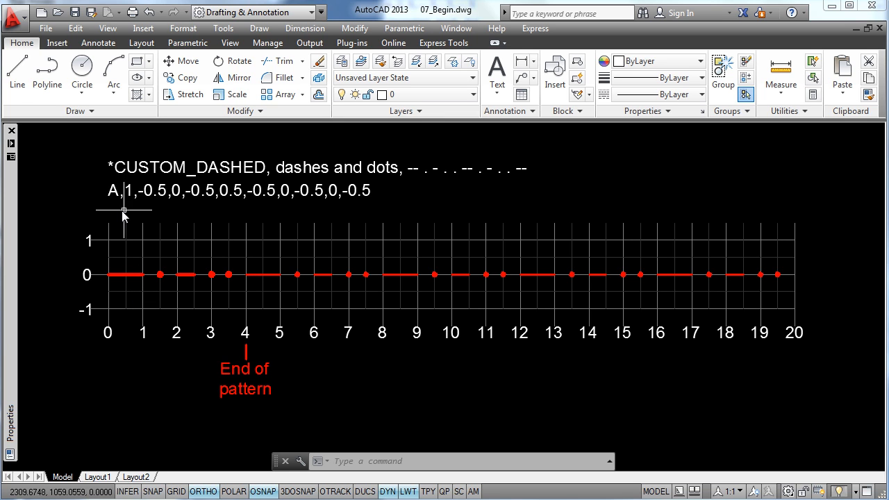
mouse_move(79, 214)
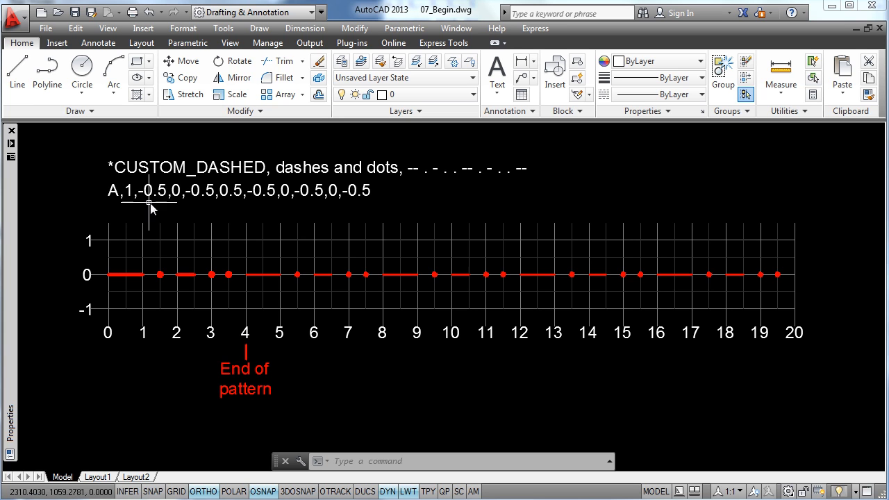
mouse_move(167, 307)
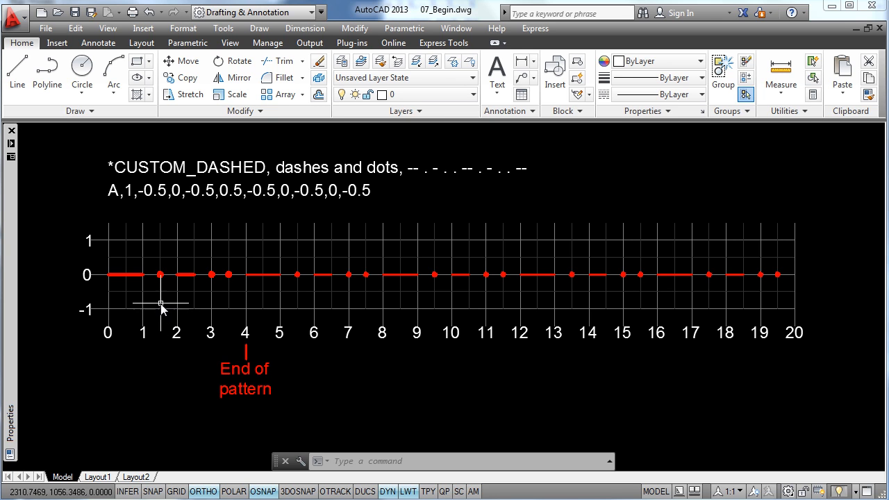
mouse_move(169, 232)
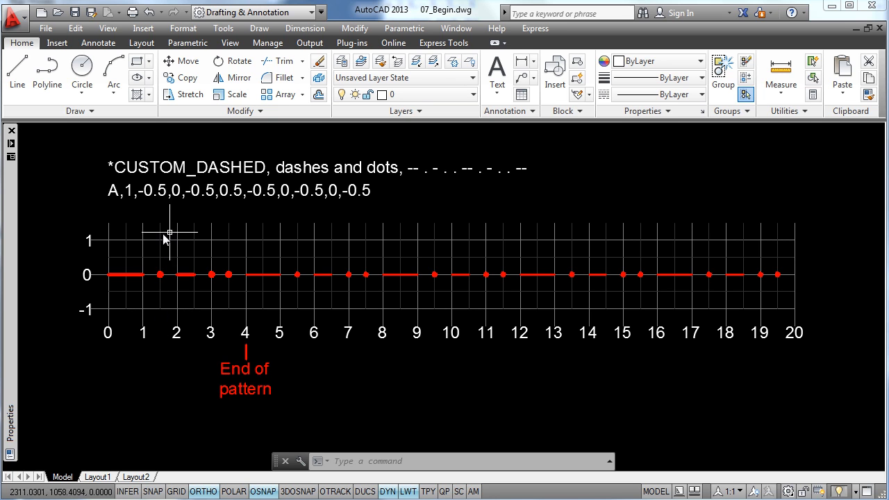
mouse_move(155, 214)
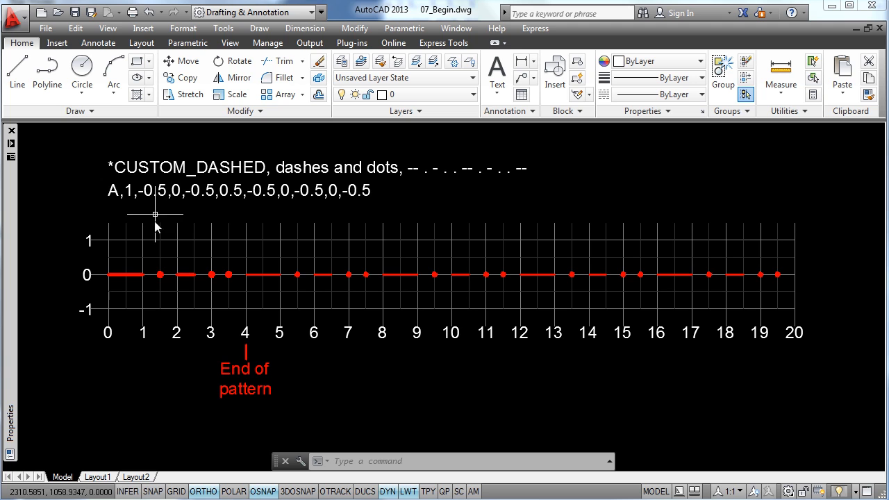
mouse_move(173, 212)
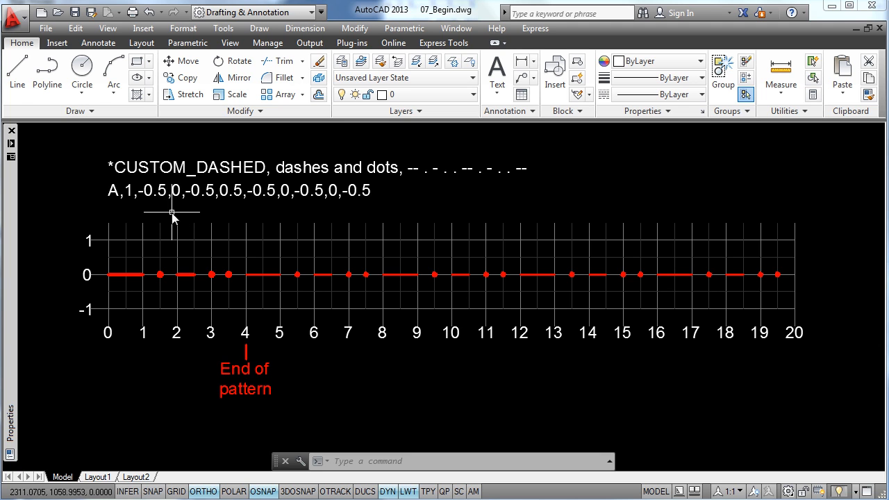
mouse_move(228, 211)
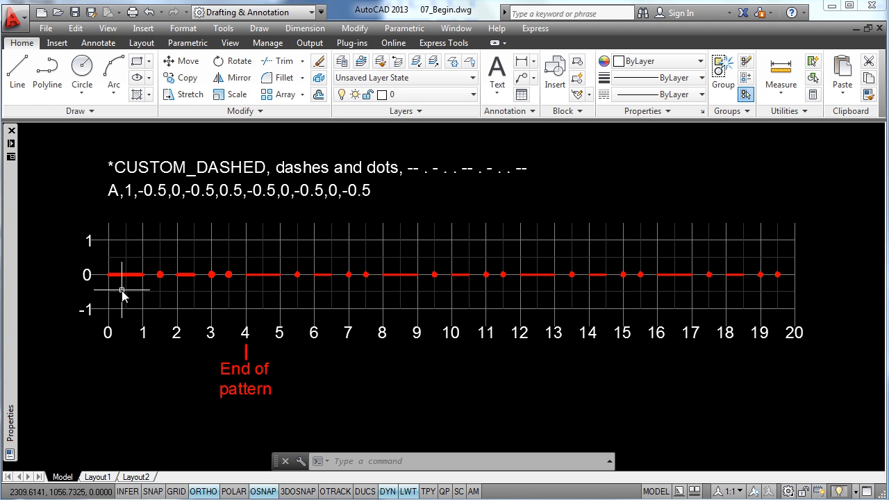
mouse_move(408, 216)
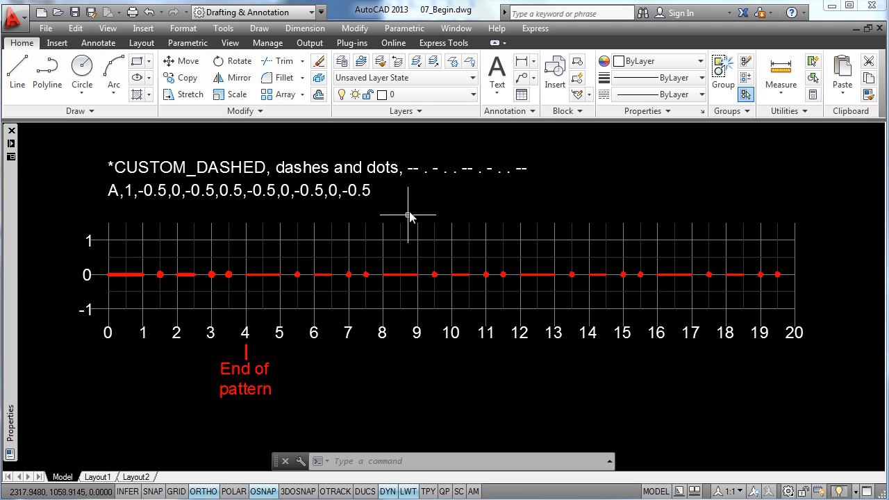
mouse_move(161, 275)
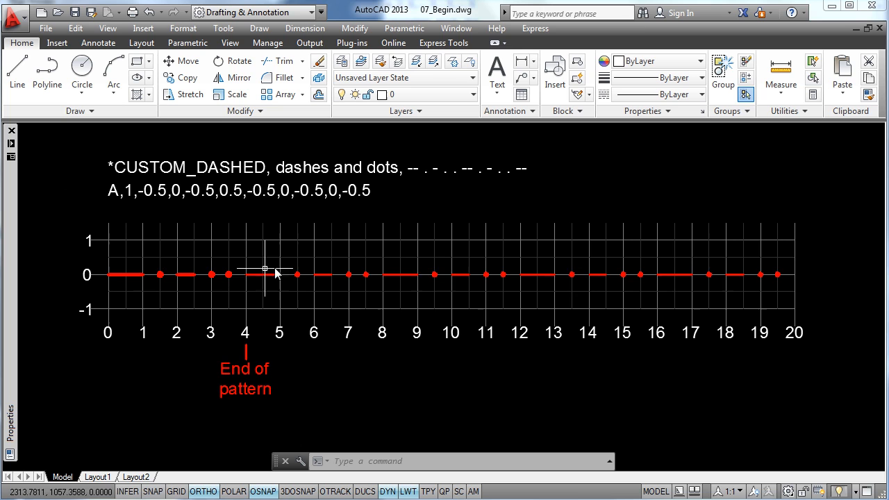
mouse_move(633, 205)
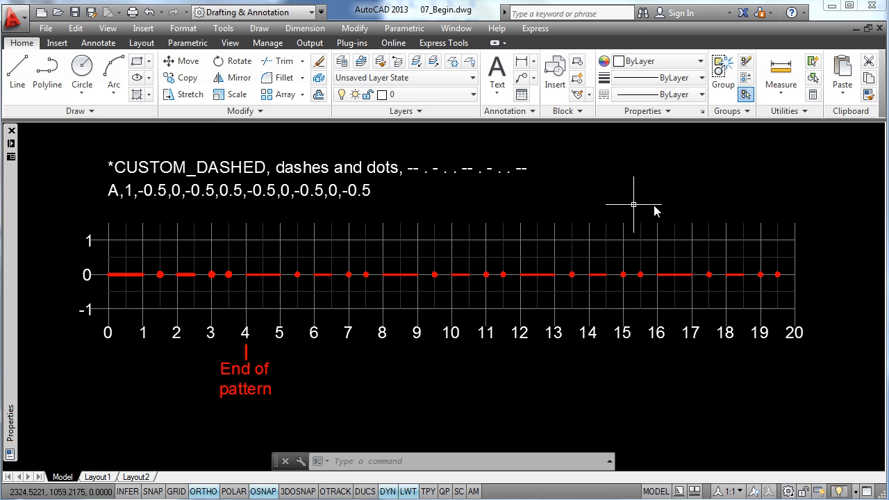
mouse_move(684, 201)
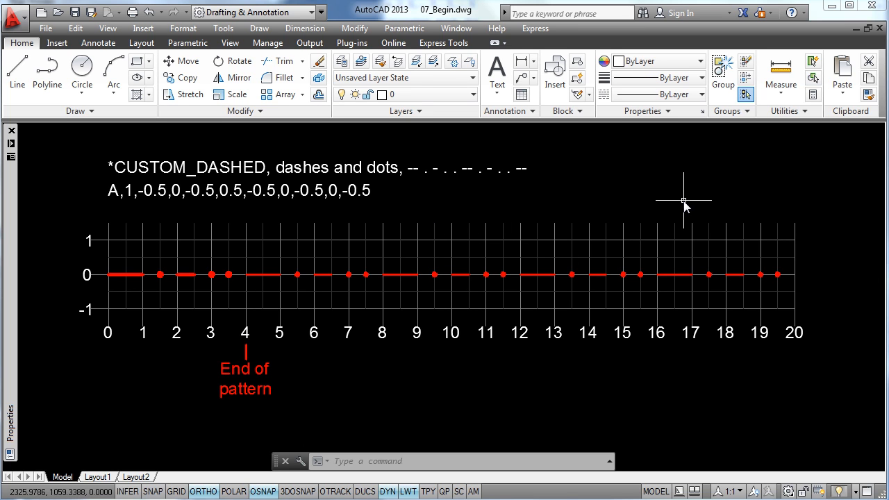
mouse_move(339, 243)
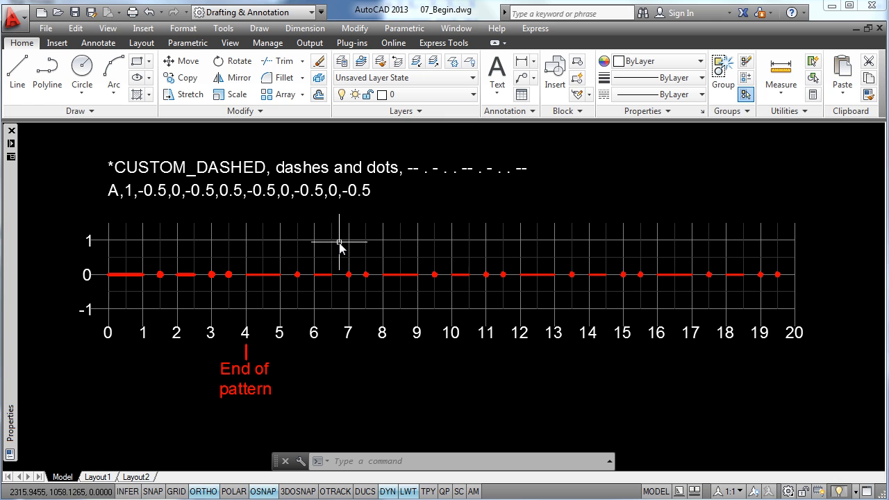
mouse_move(346, 244)
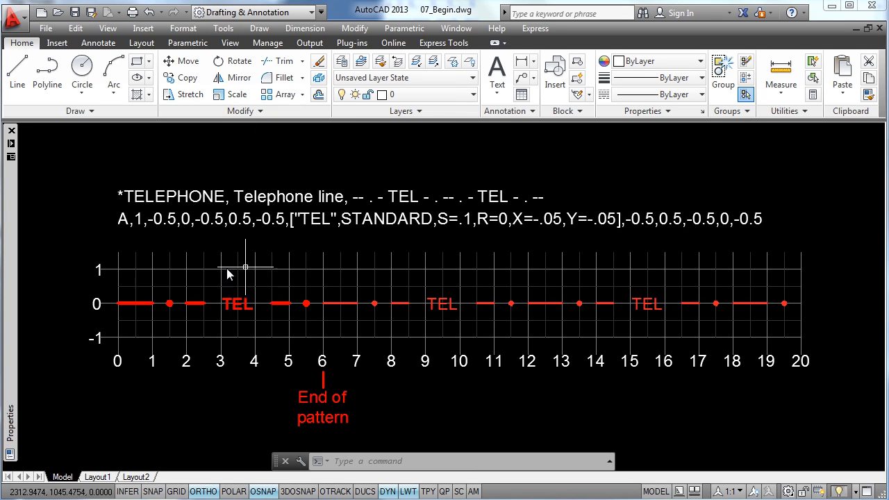
mouse_move(156, 289)
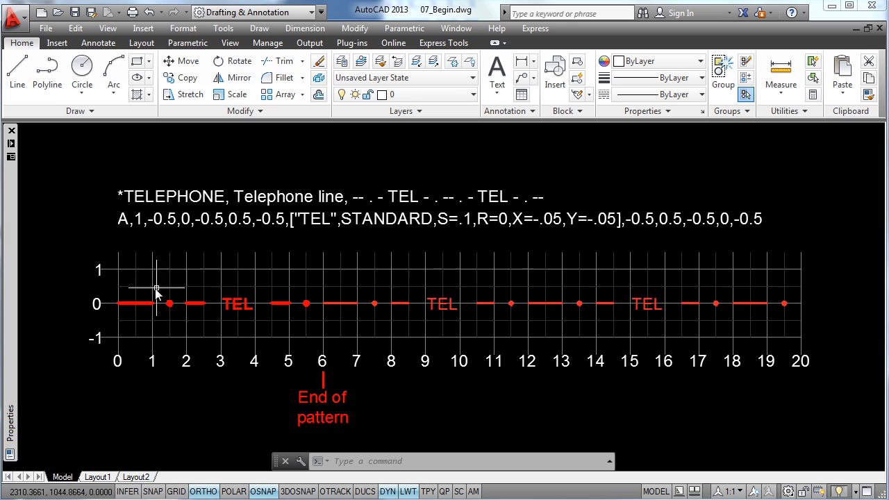
mouse_move(231, 315)
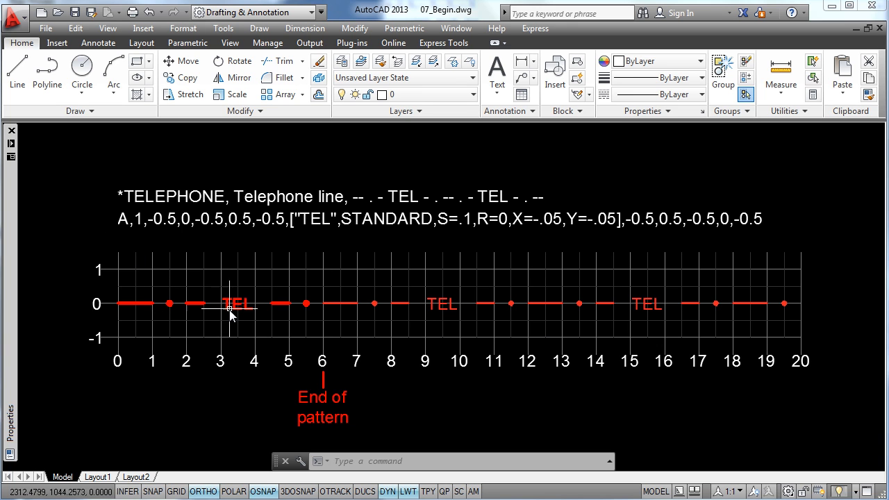
mouse_move(200, 247)
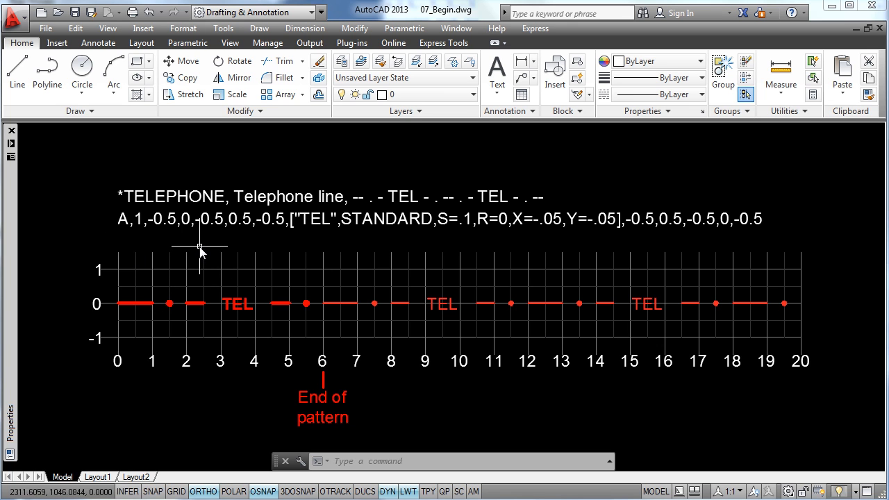
mouse_move(214, 248)
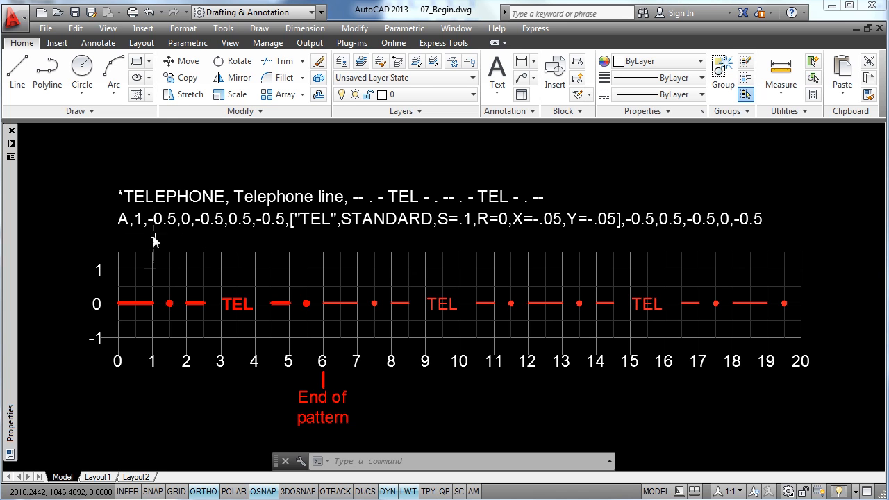
mouse_move(383, 177)
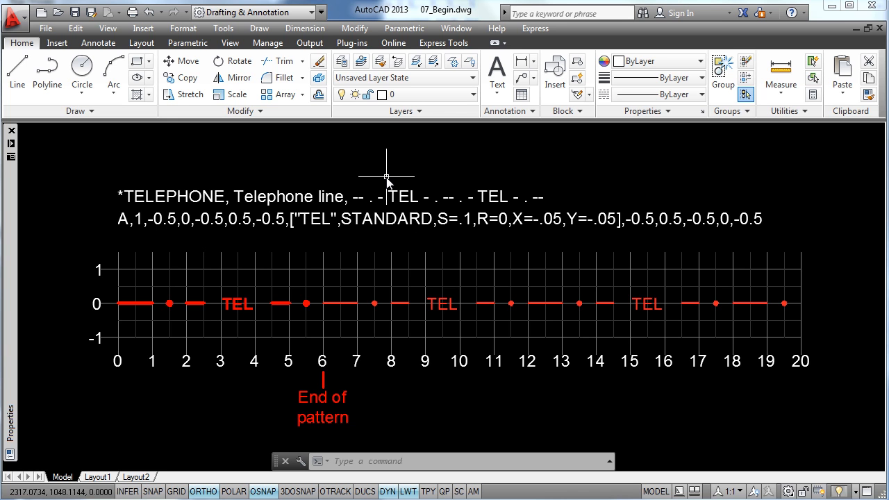
mouse_move(219, 247)
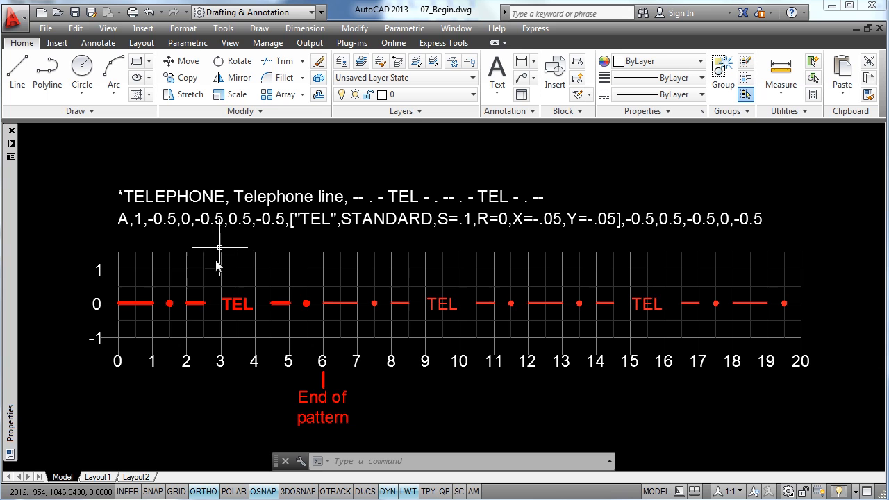
mouse_move(212, 293)
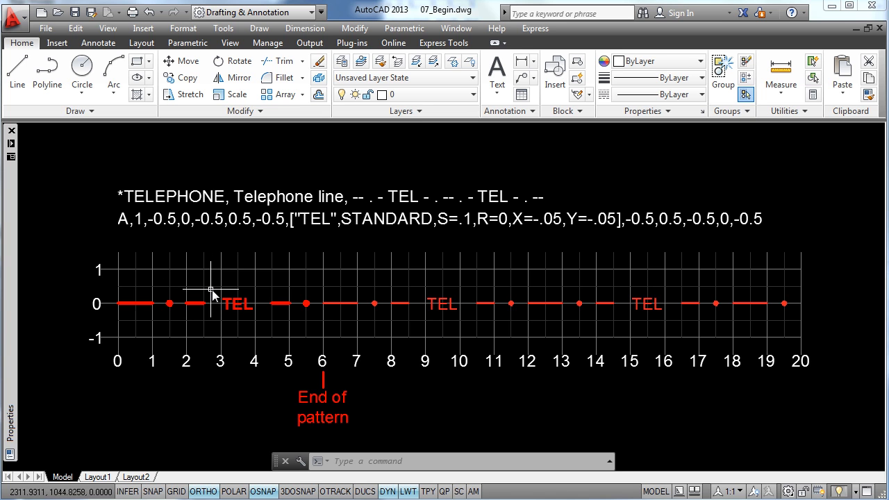
mouse_move(255, 315)
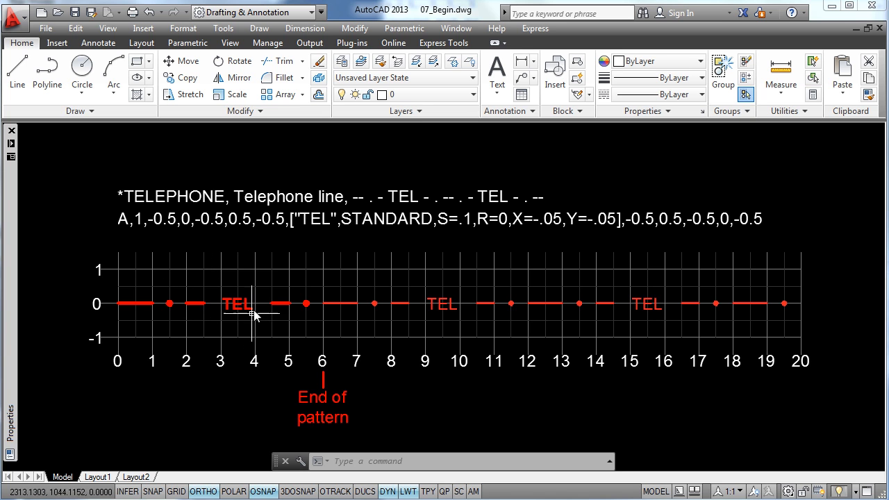
scroll(down, 3)
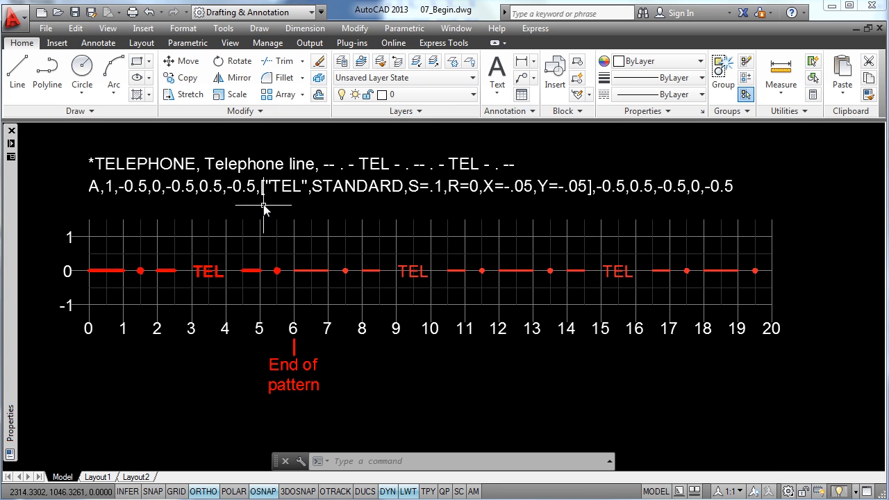
mouse_move(271, 211)
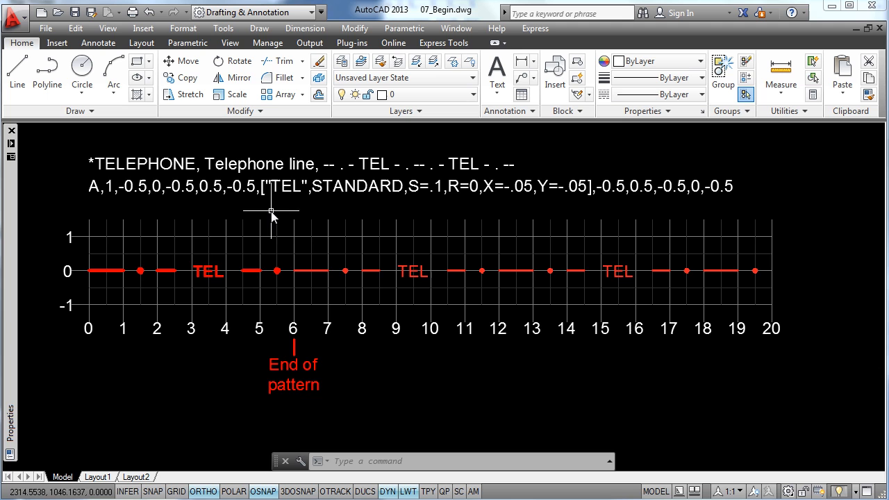
mouse_move(269, 194)
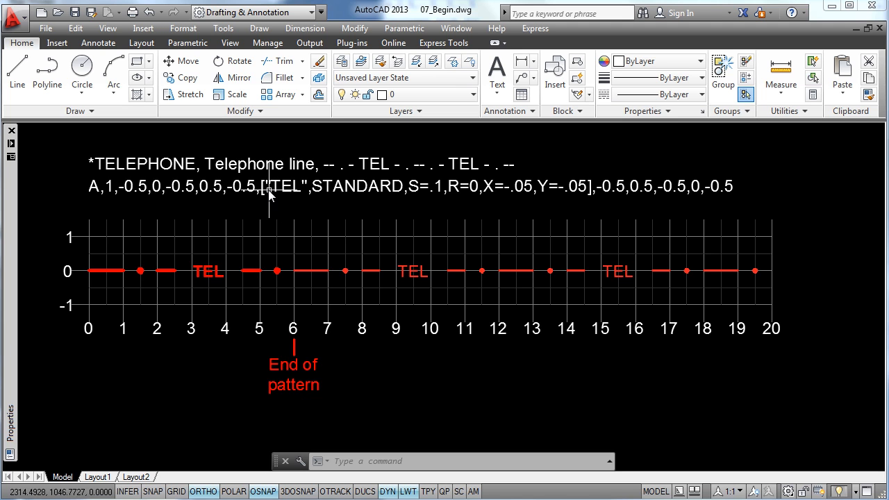
mouse_move(288, 221)
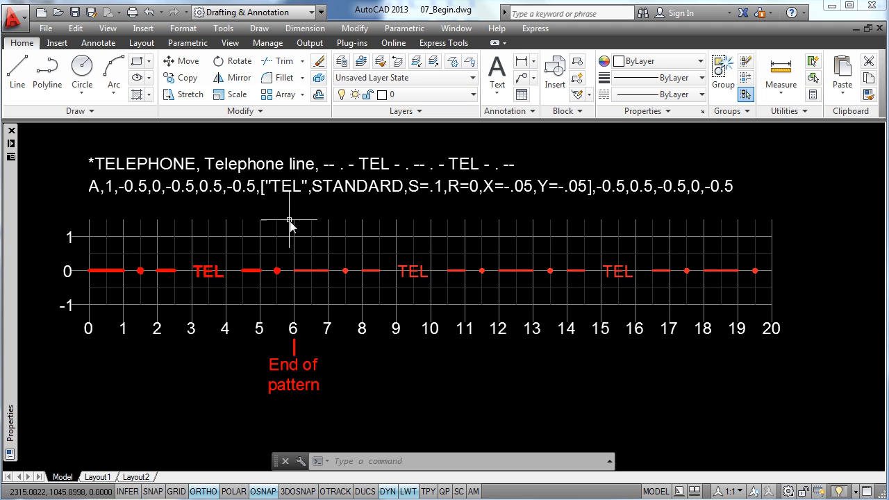
mouse_move(320, 218)
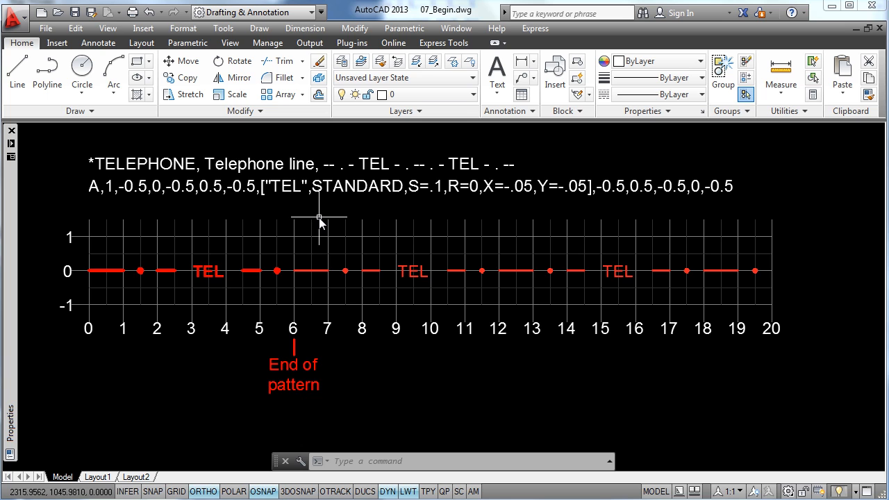
mouse_move(185, 243)
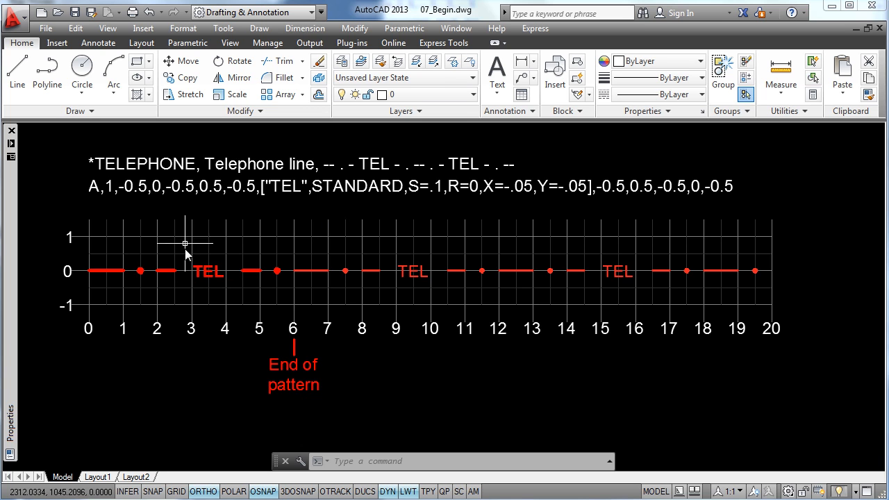
mouse_move(442, 207)
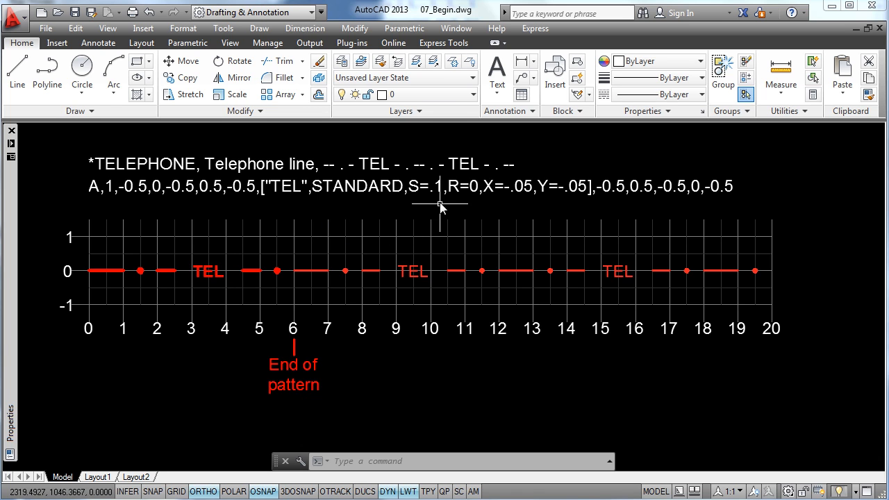
mouse_move(212, 260)
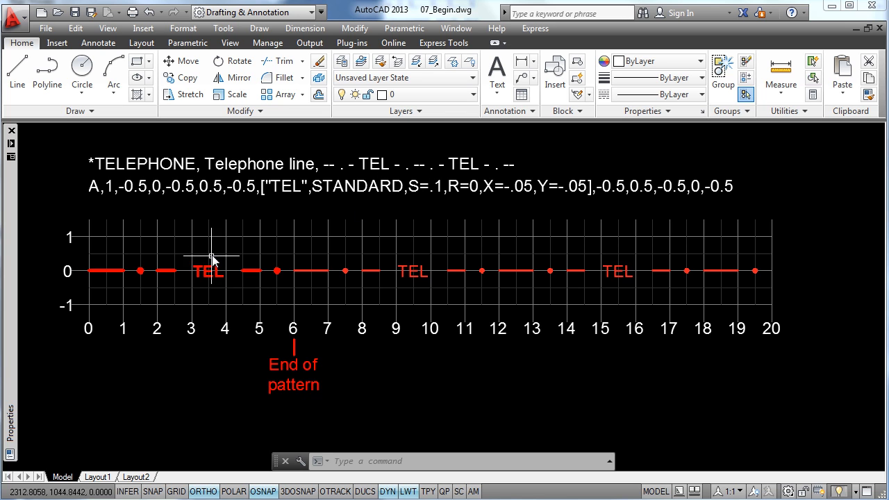
mouse_move(453, 212)
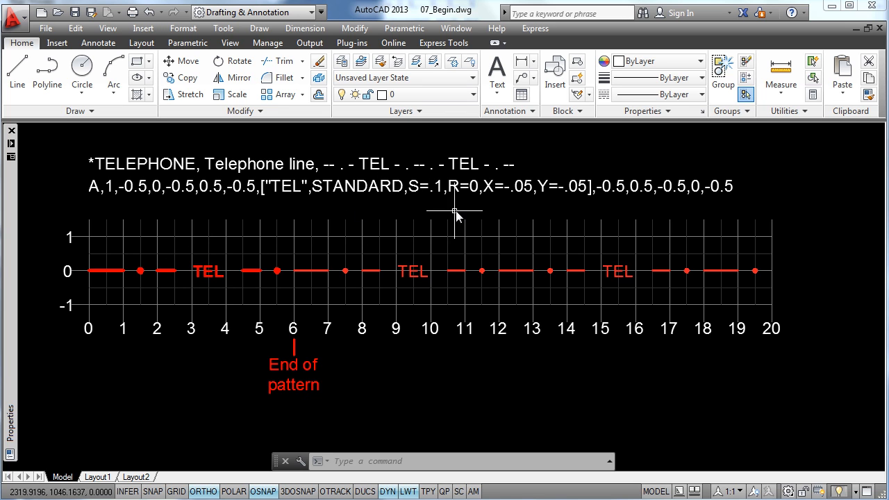
mouse_move(464, 201)
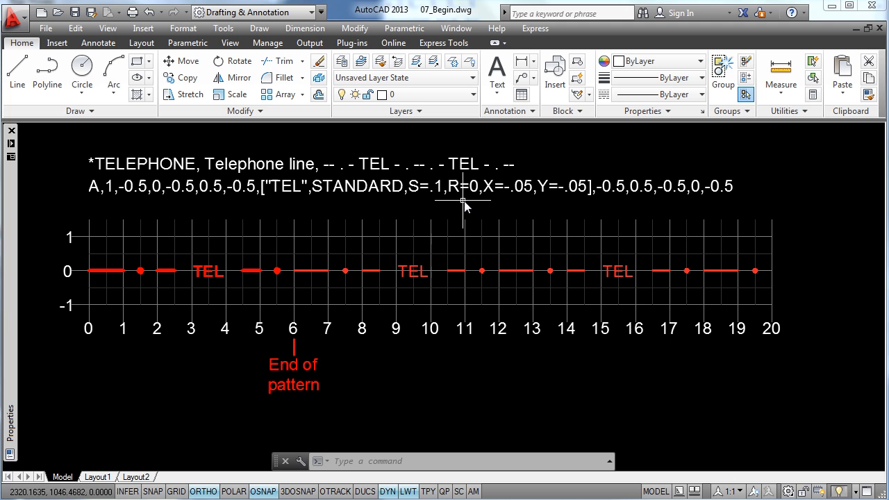
mouse_move(430, 278)
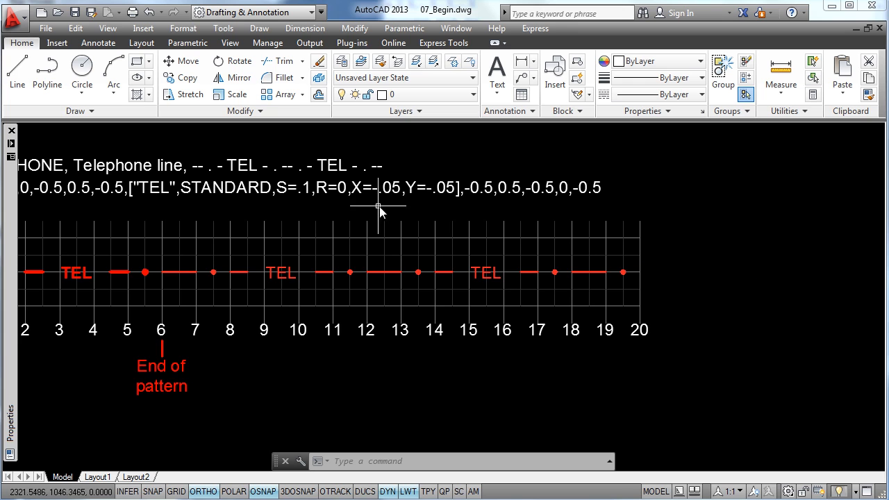
mouse_move(417, 208)
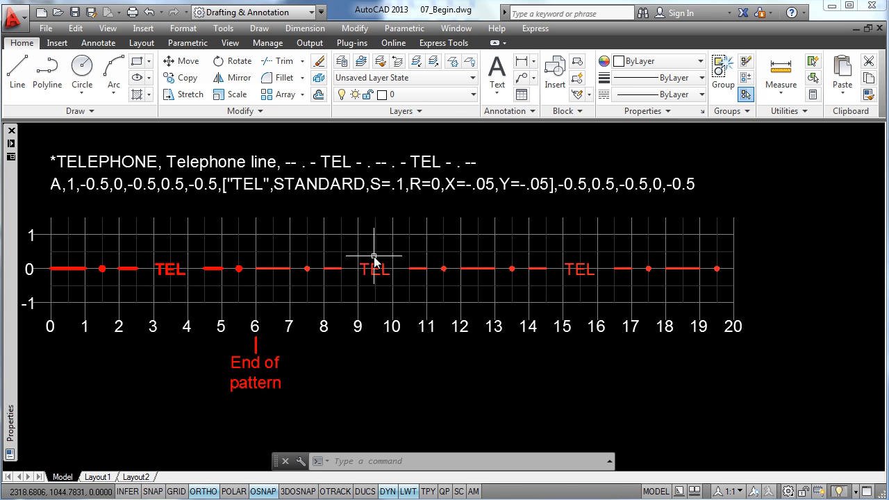
mouse_move(382, 257)
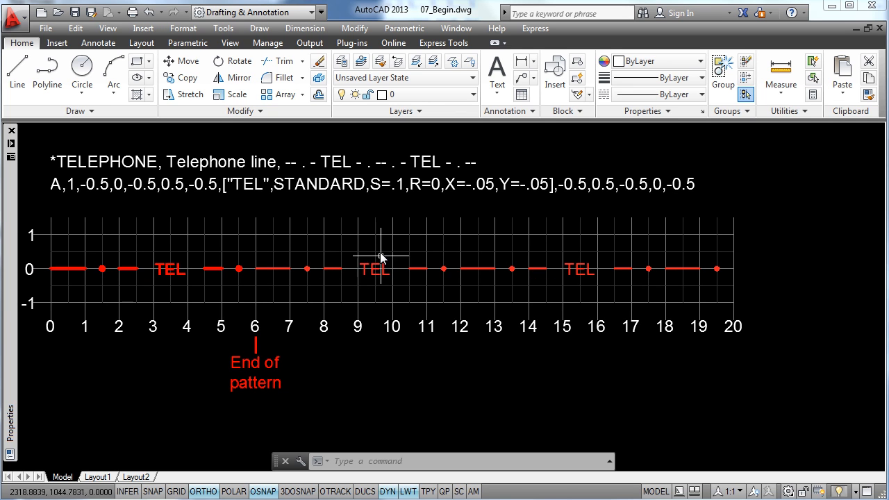
mouse_move(492, 219)
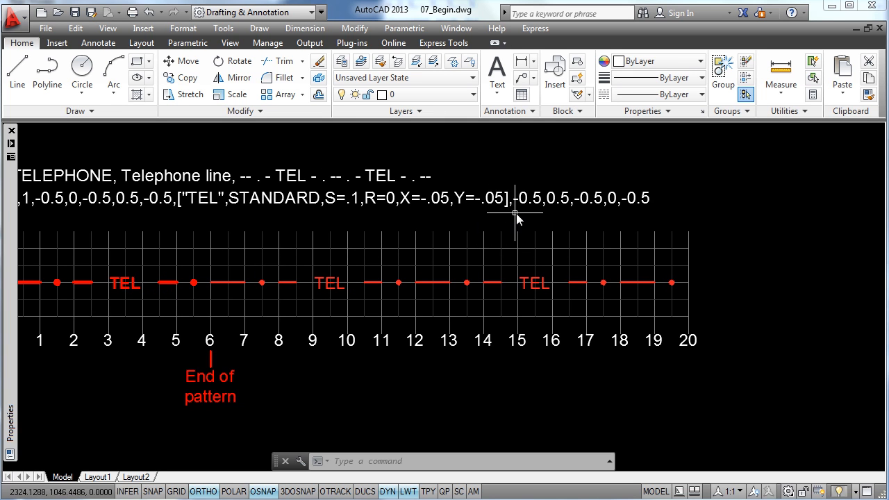
scroll(down, 3)
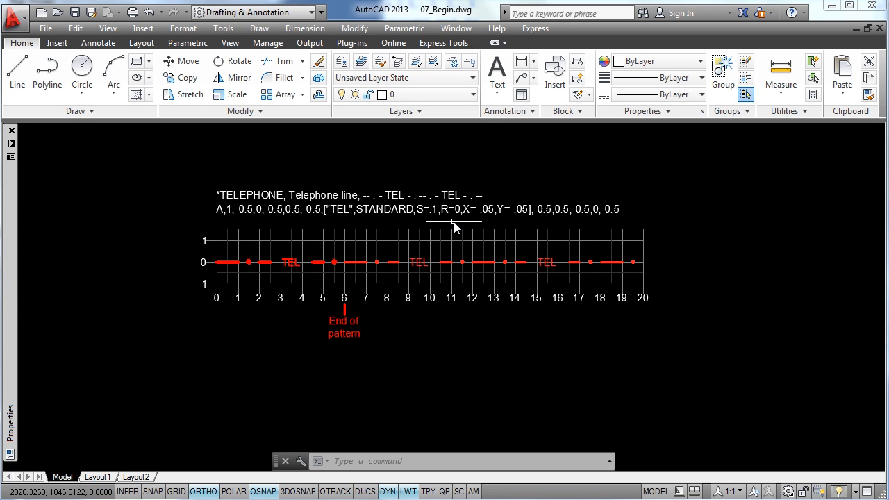
mouse_move(455, 222)
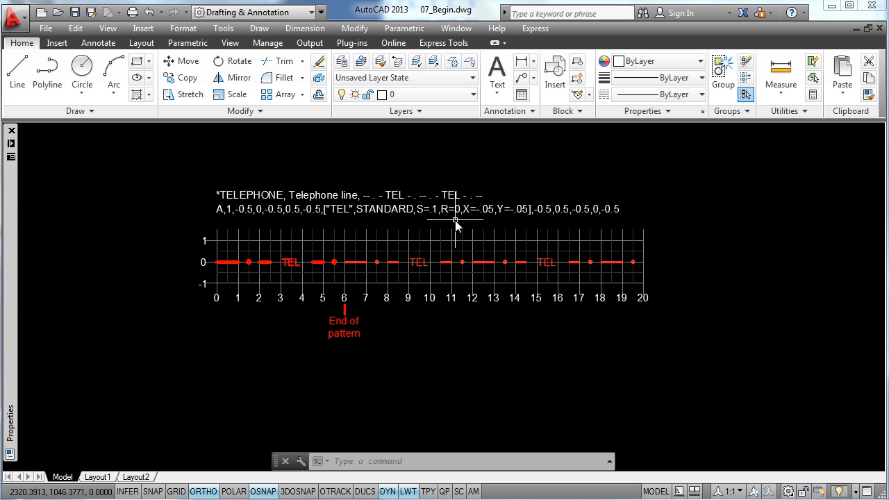
mouse_move(493, 208)
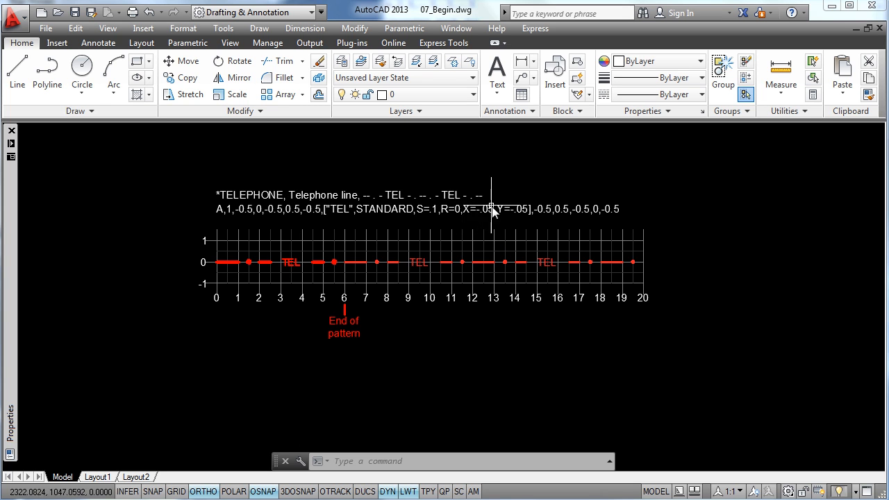
mouse_move(478, 224)
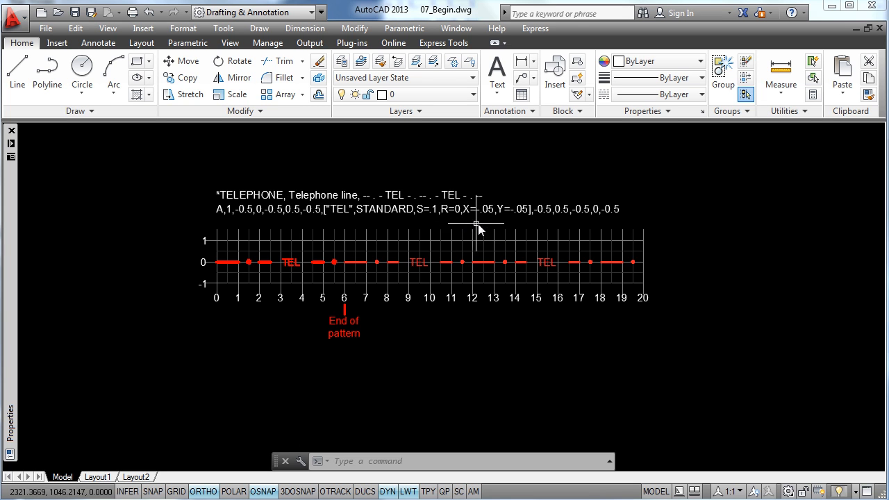
mouse_move(433, 230)
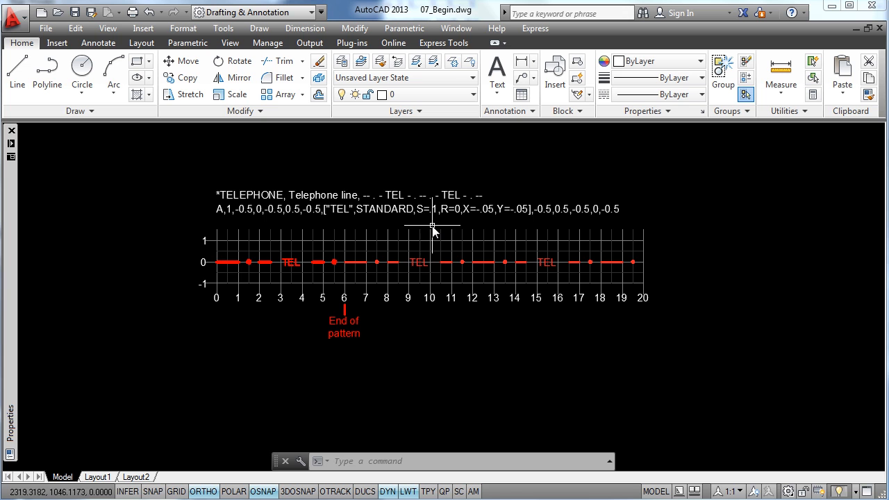
mouse_move(438, 234)
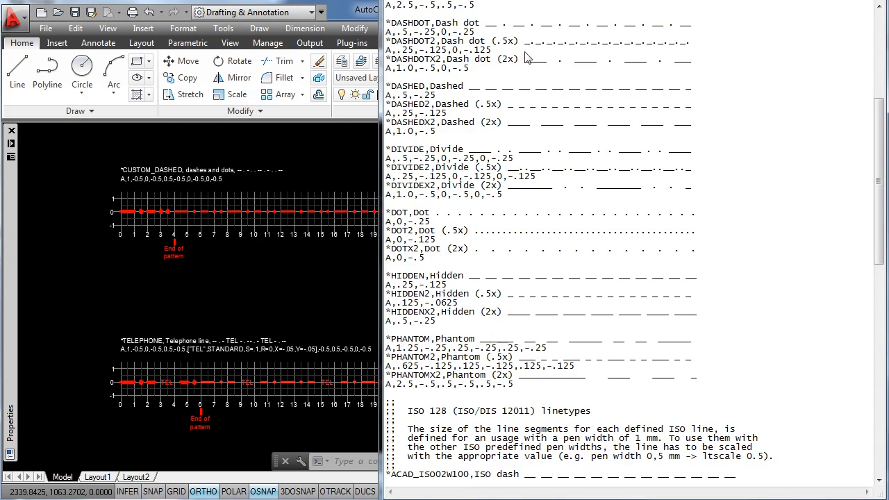
mouse_move(815, 129)
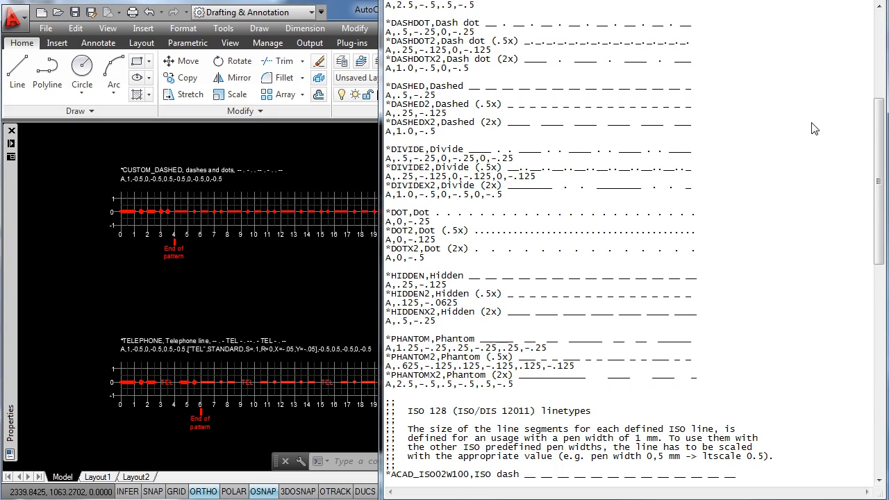
scroll(down, 3)
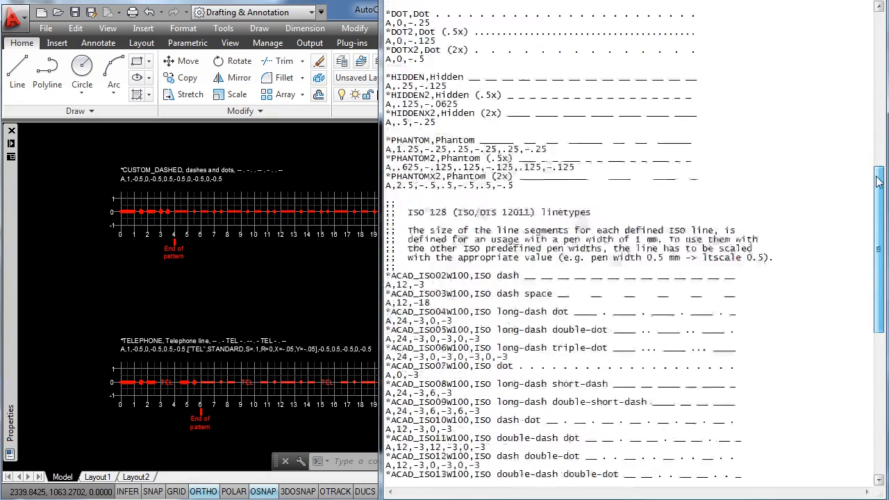
scroll(down, 3)
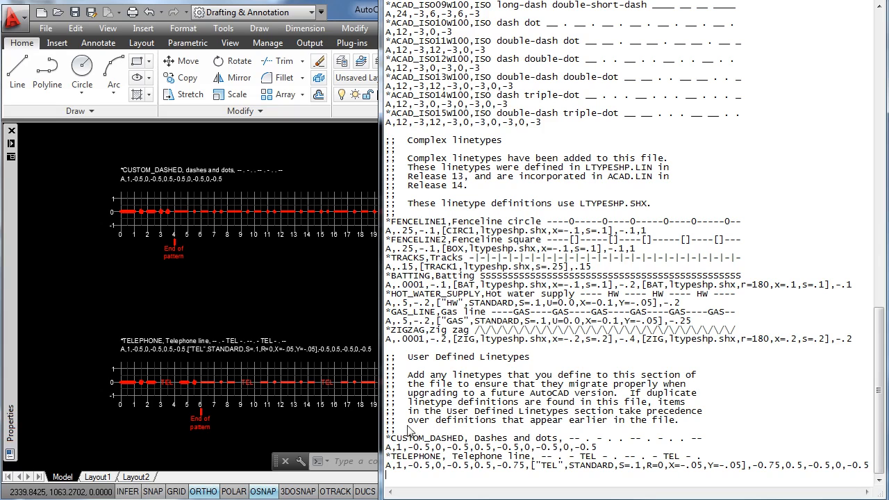
mouse_move(594, 442)
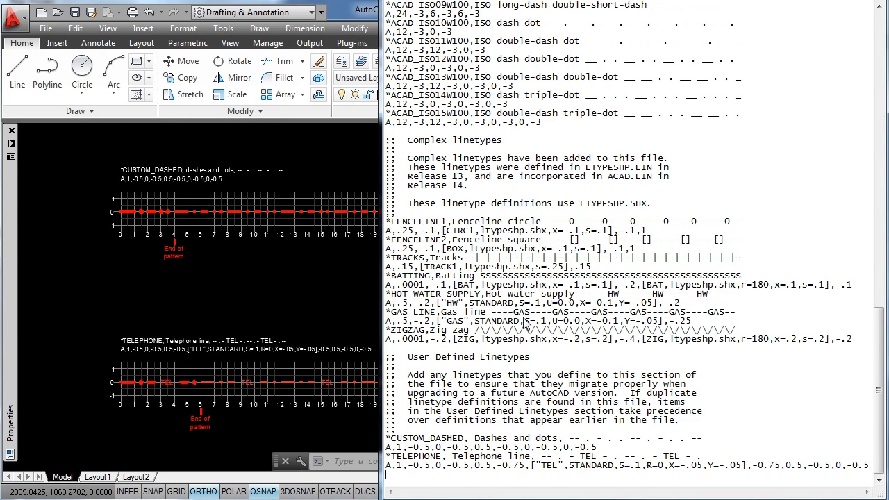
mouse_move(449, 373)
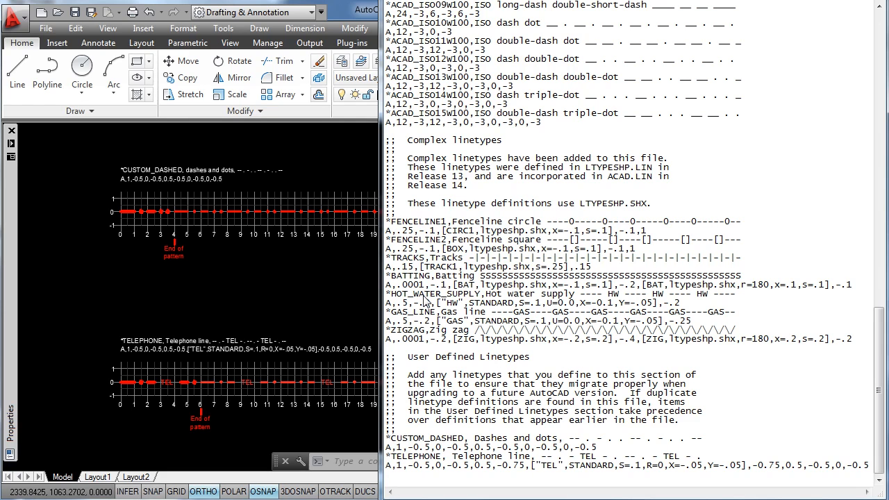
mouse_move(501, 325)
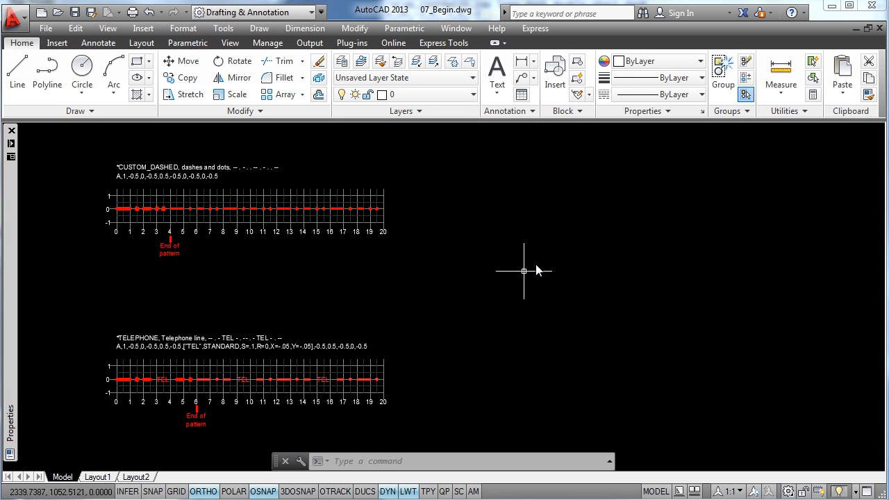
Step: Choose Other... from the Properties panel's Linetype dropdown to open Linetype Manager
click(701, 94)
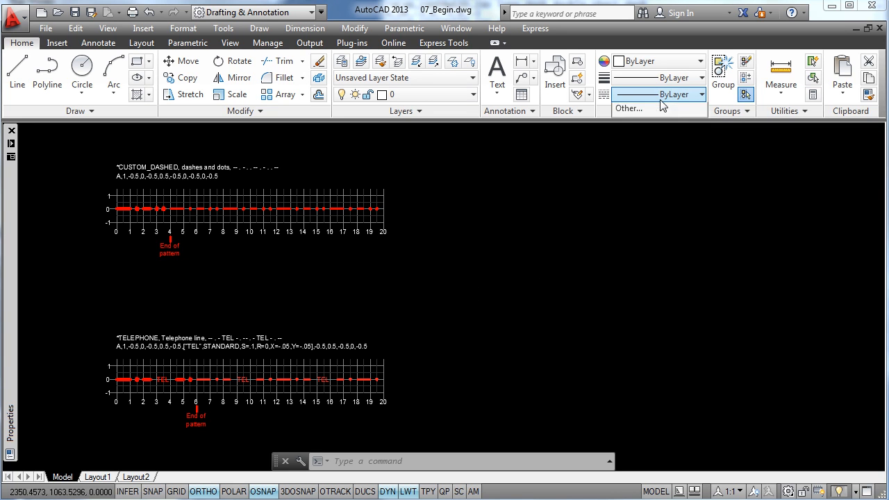
click(701, 93)
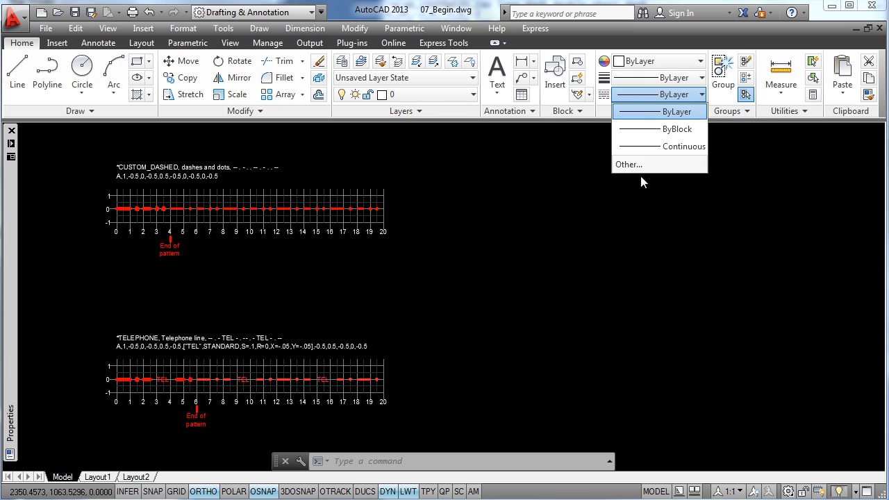
mouse_move(636, 165)
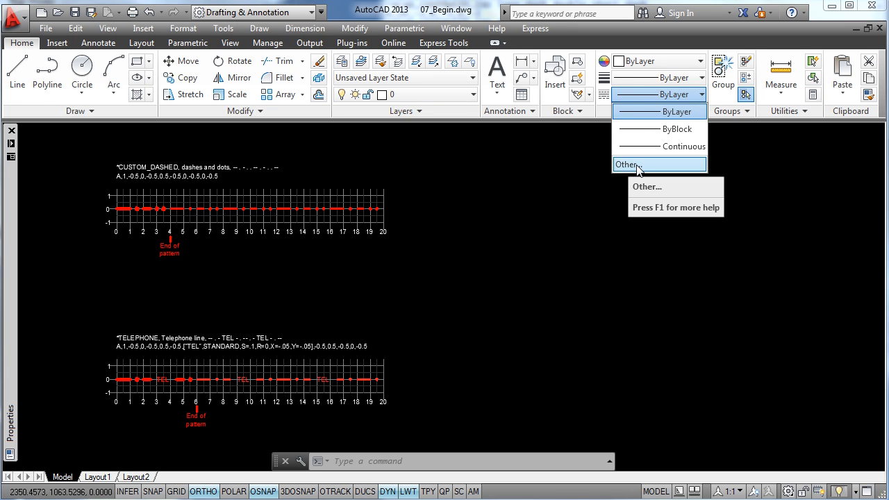
click(647, 187)
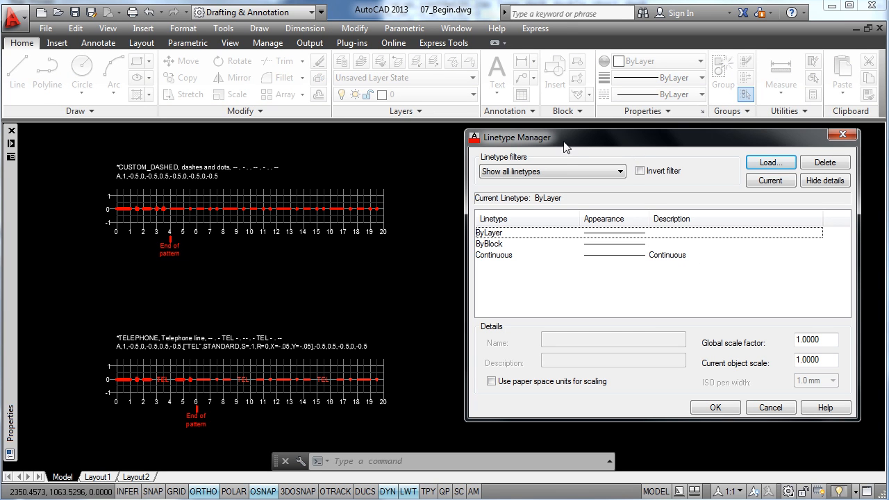
mouse_move(584, 144)
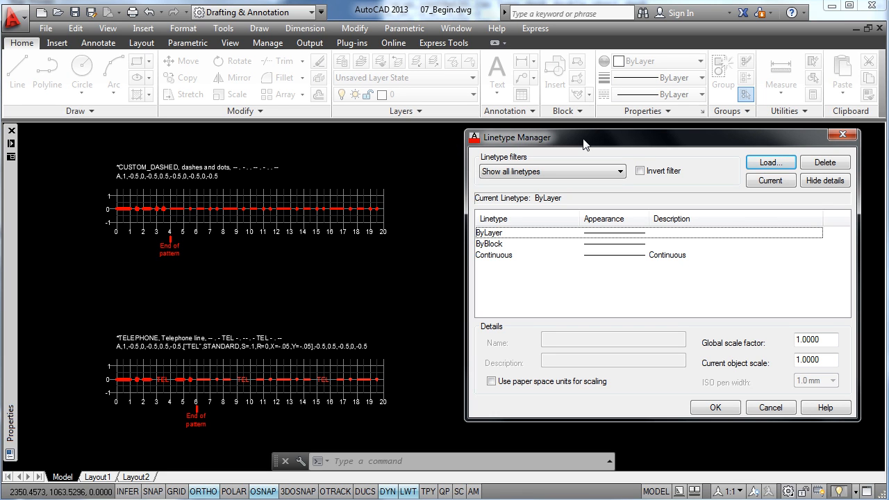
mouse_move(730, 173)
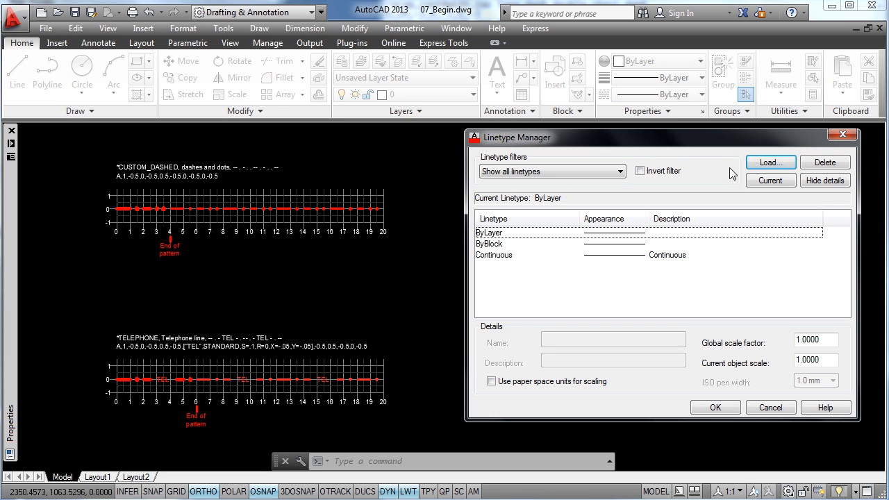
Step: Load the TELEPHONE linetype from the acad.lin file and confirm with OK
click(770, 161)
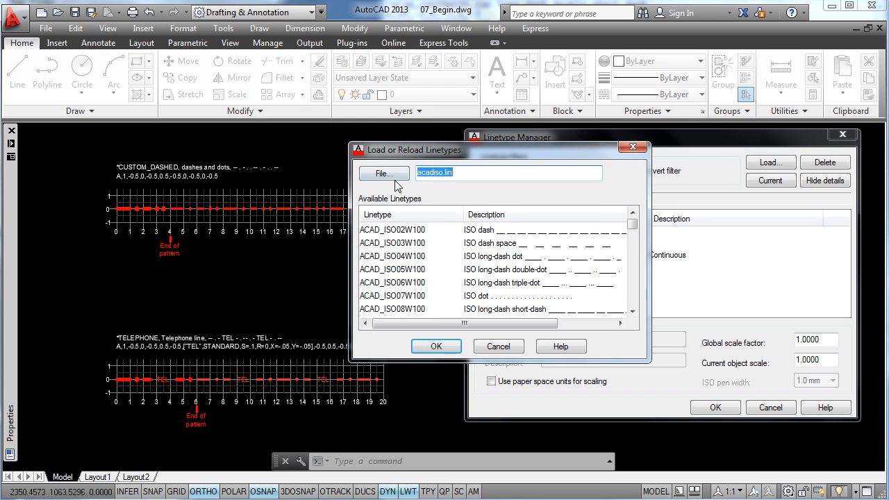
click(383, 173)
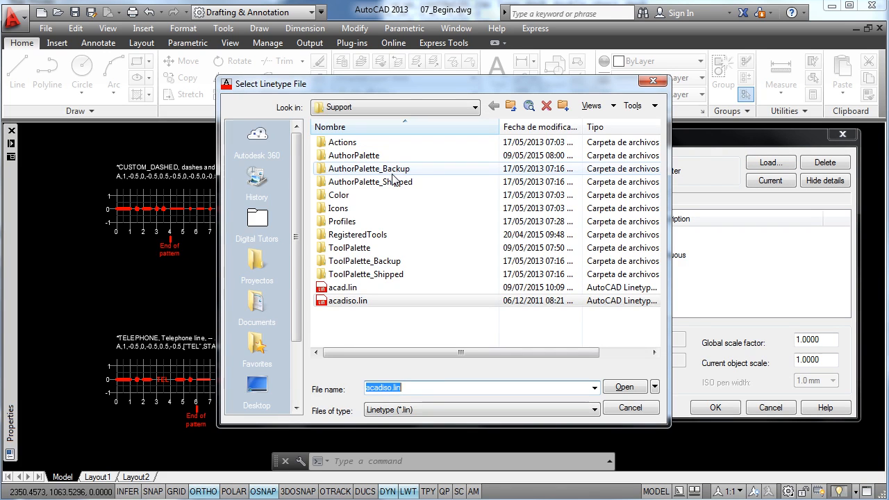
click(342, 287)
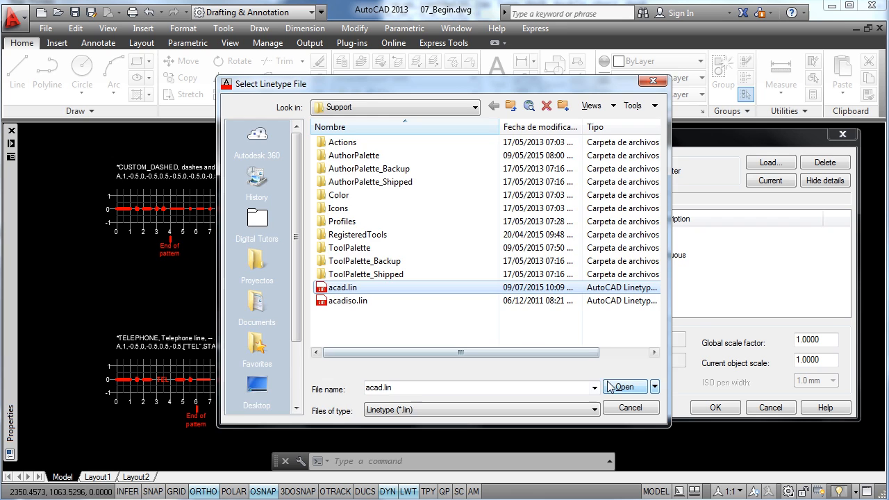
click(624, 387)
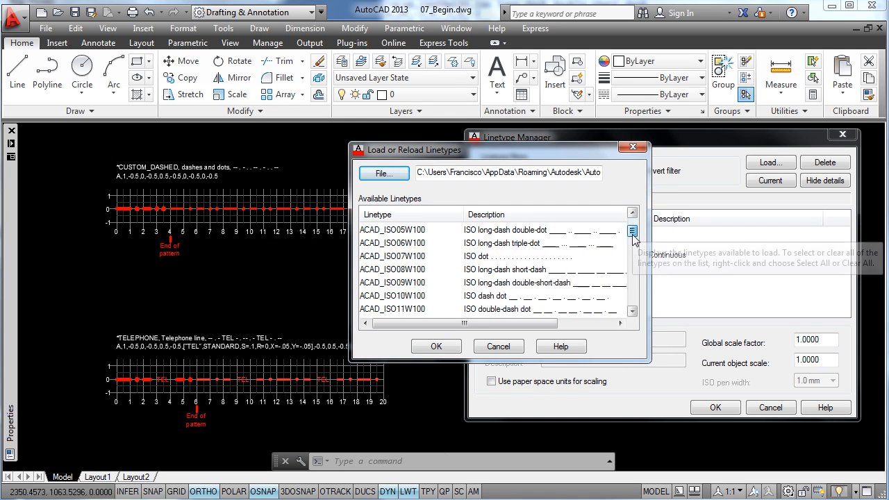
scroll(down, 3)
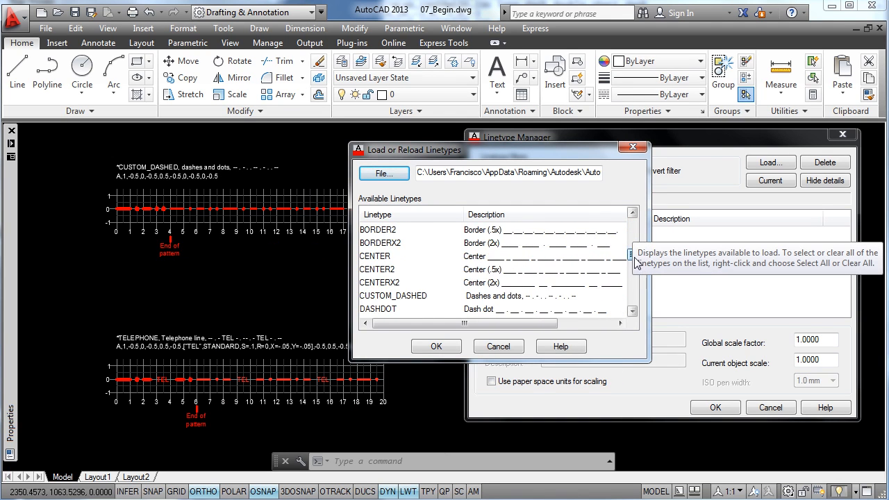
click(394, 268)
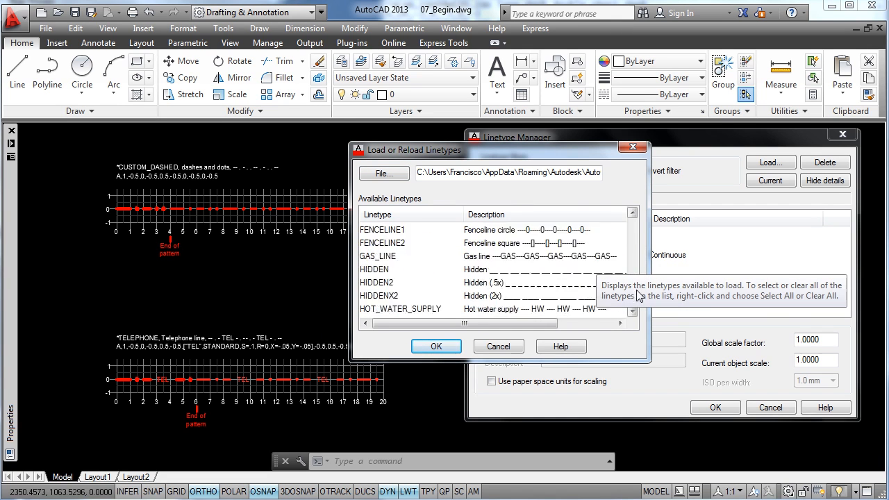
scroll(down, 3)
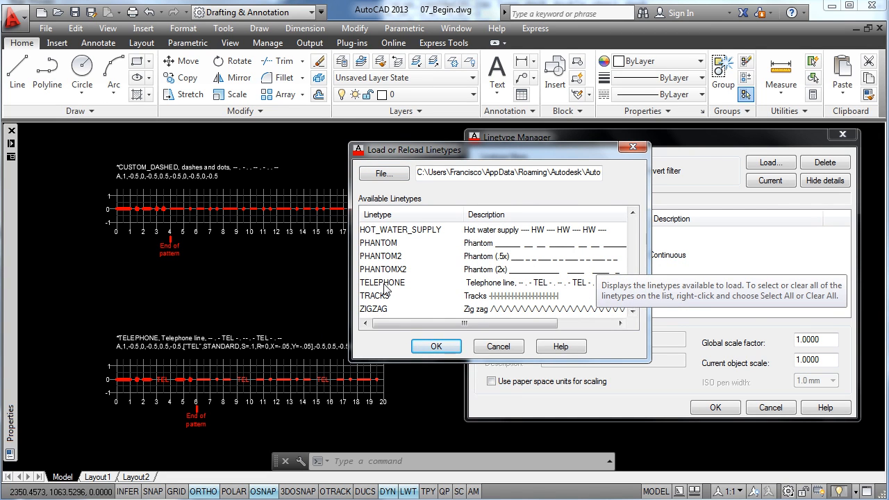
click(382, 282)
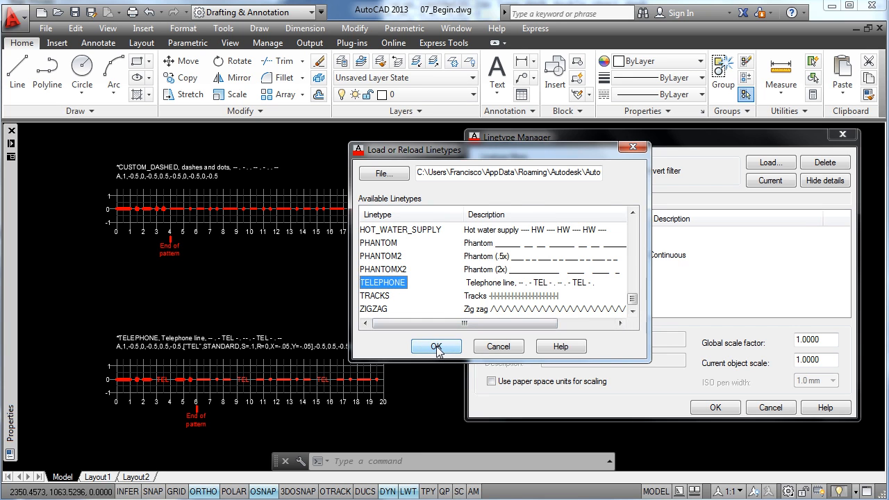
click(436, 346)
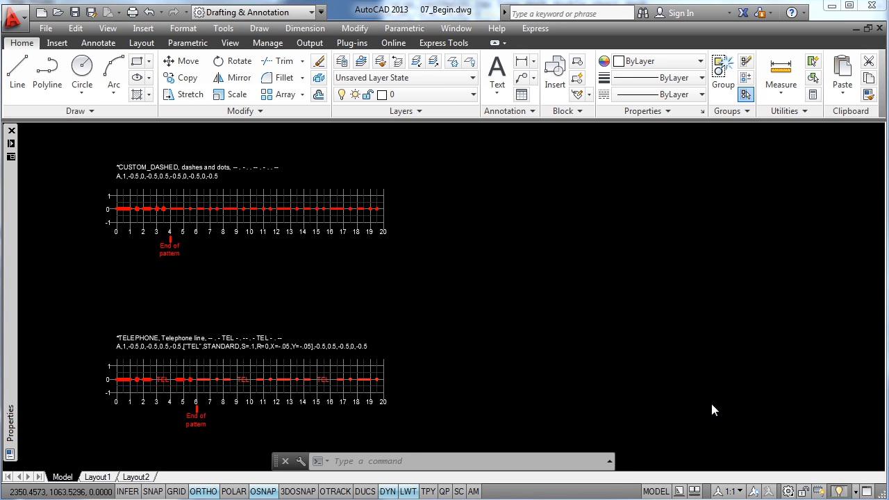
mouse_move(553, 318)
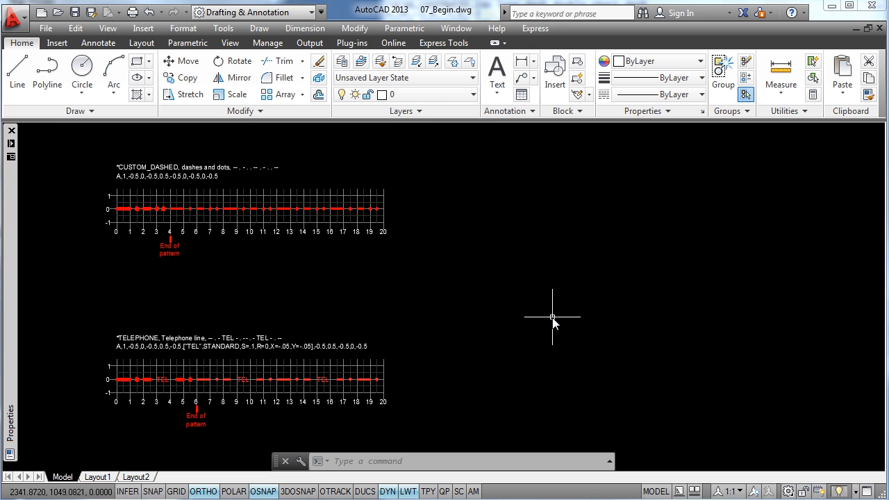
mouse_move(634, 206)
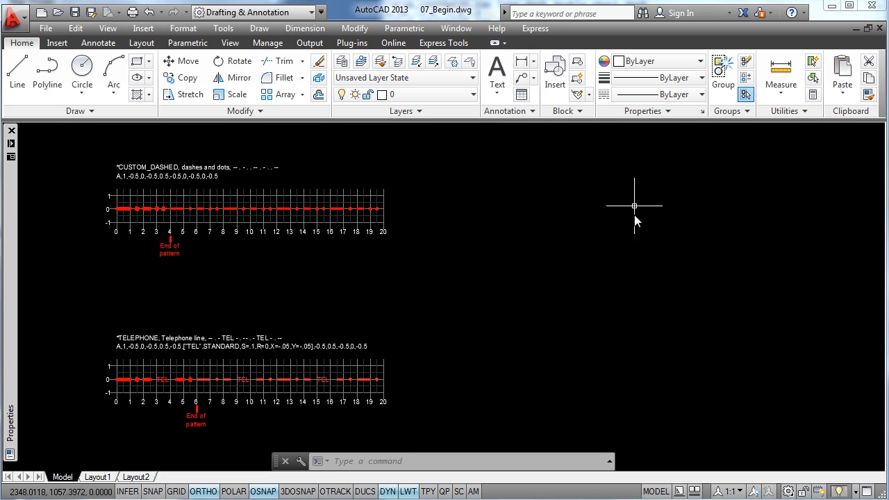
Step: Open the Linetype dropdown to pick TELEPHONE as the current linetype
click(701, 94)
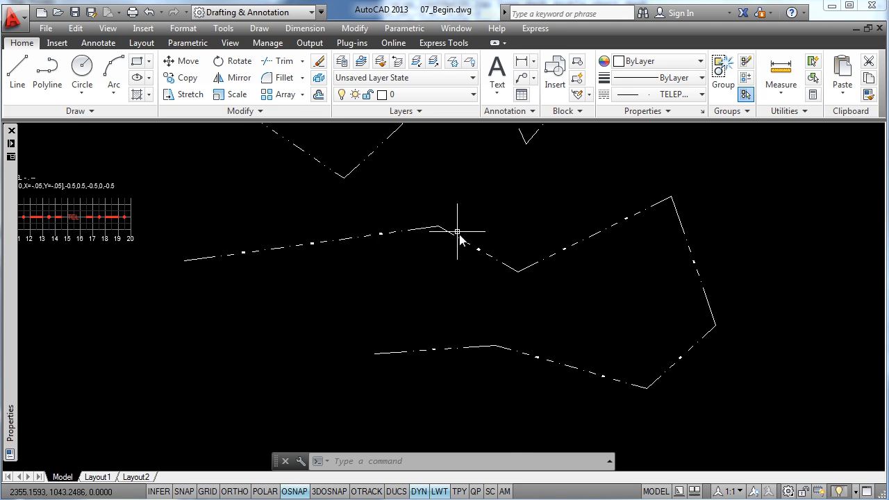
mouse_move(417, 222)
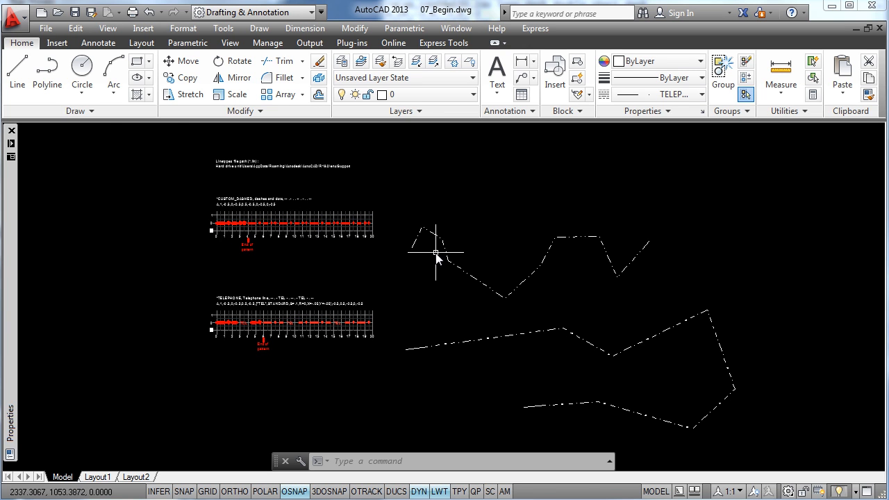
mouse_move(443, 241)
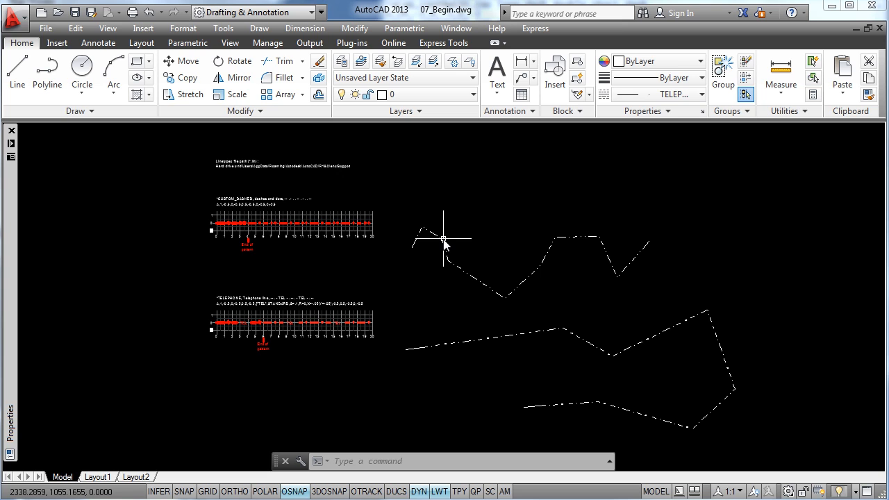